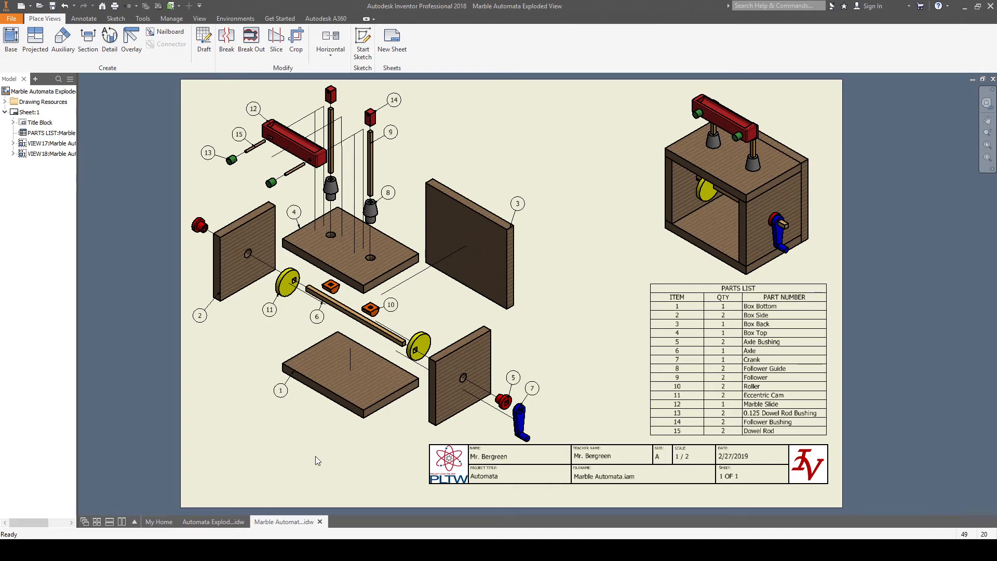
# - Inspect the parts list and exploded view on the finished Marble Automata drawing, then switch to the blank template
pyautogui.click(50, 143)
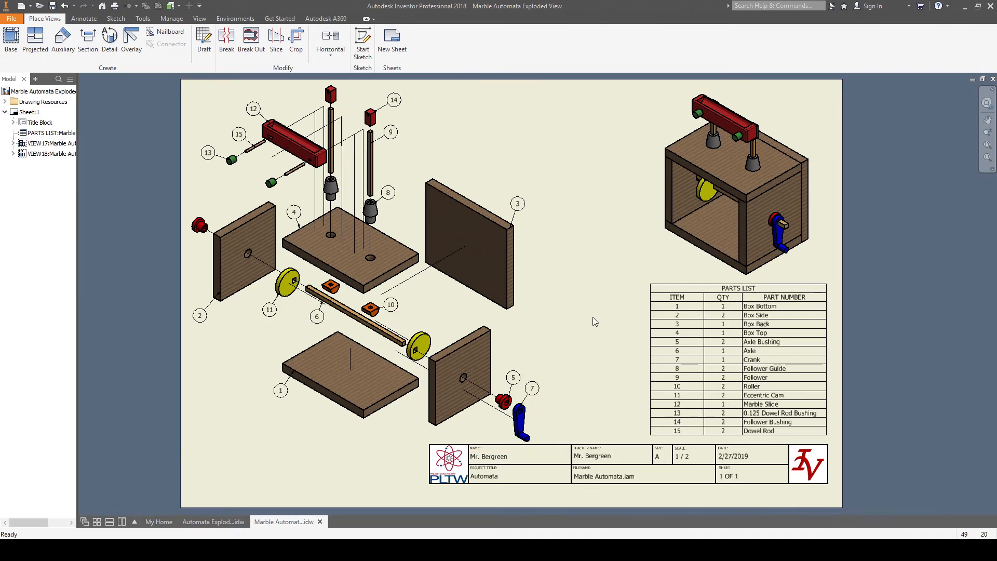
pyautogui.moveTo(559, 285)
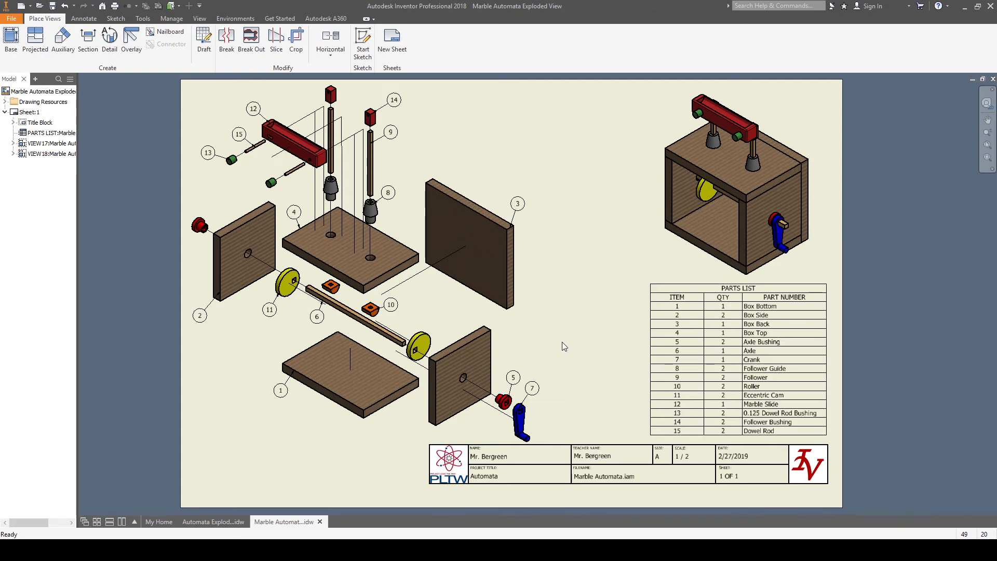
pyautogui.click(738, 305)
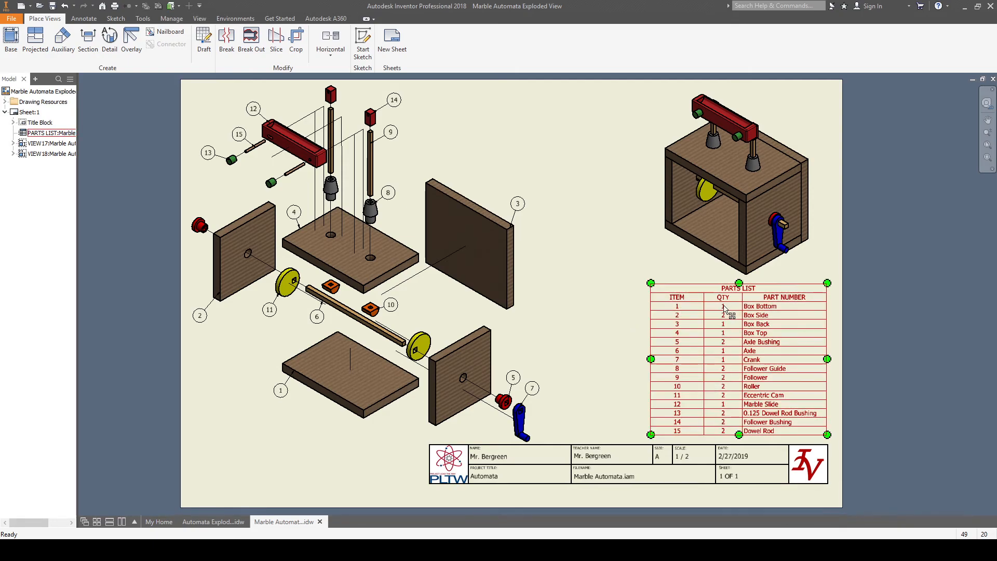
pyautogui.moveTo(762, 310)
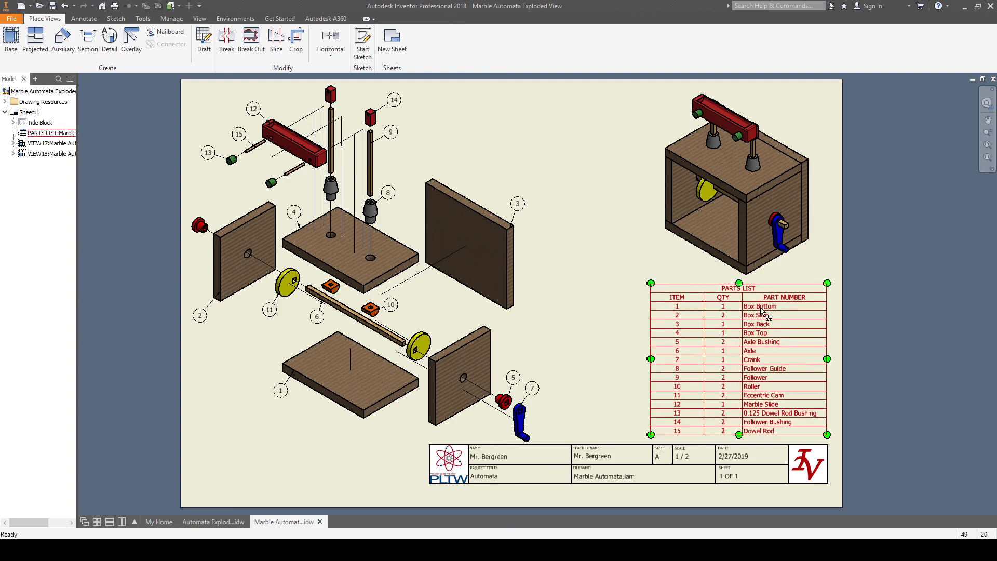
pyautogui.click(606, 338)
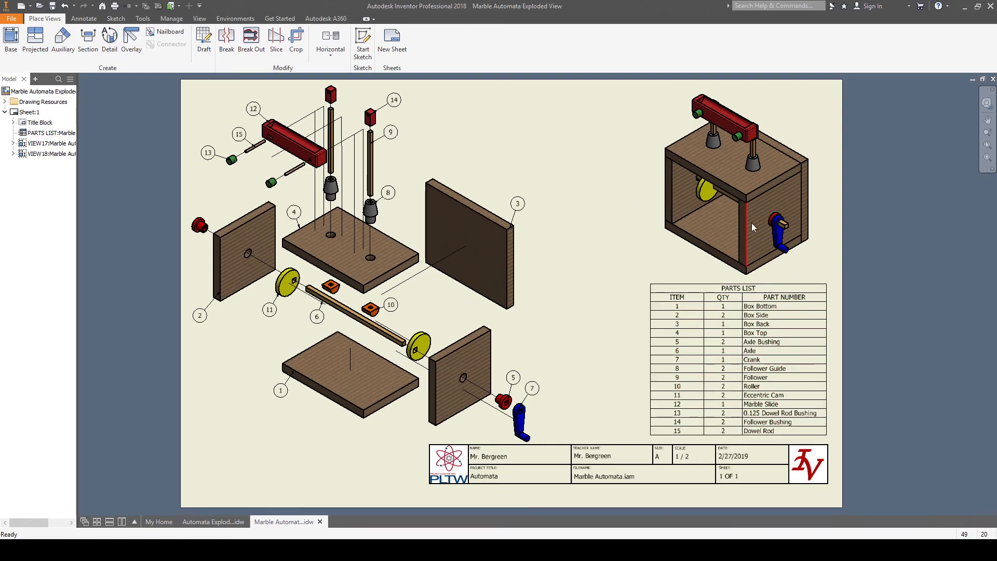
pyautogui.click(52, 144)
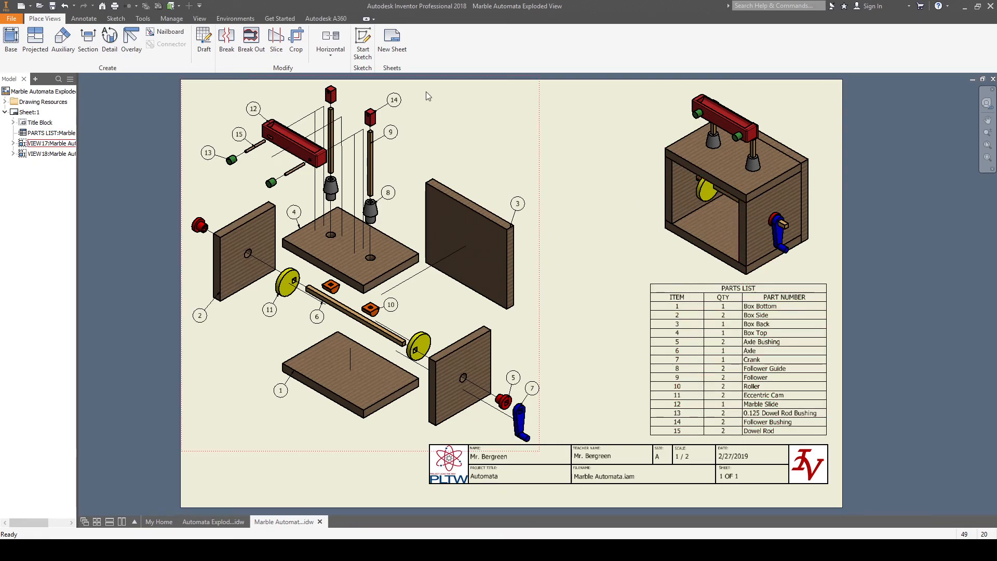
pyautogui.moveTo(337, 425)
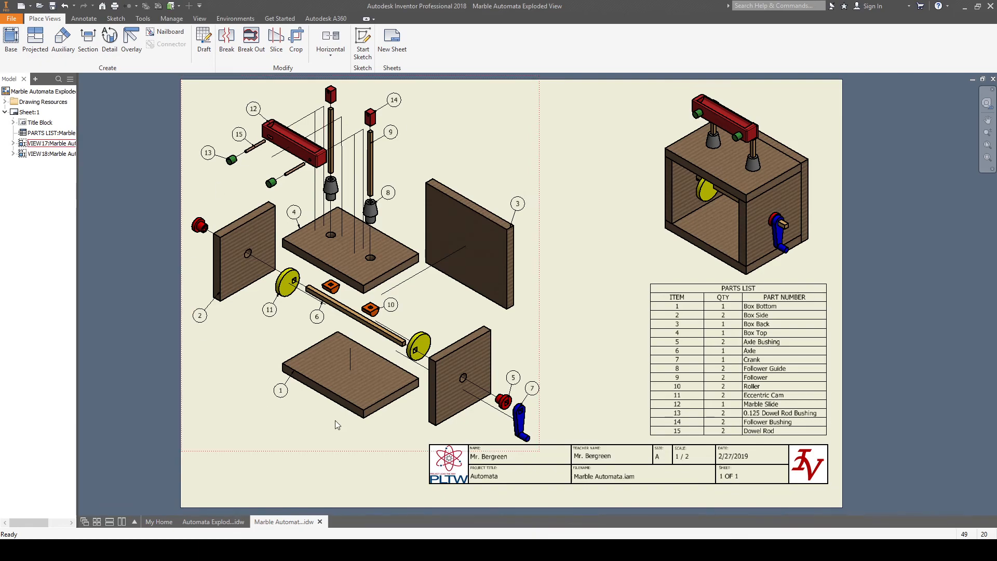
pyautogui.moveTo(356, 248)
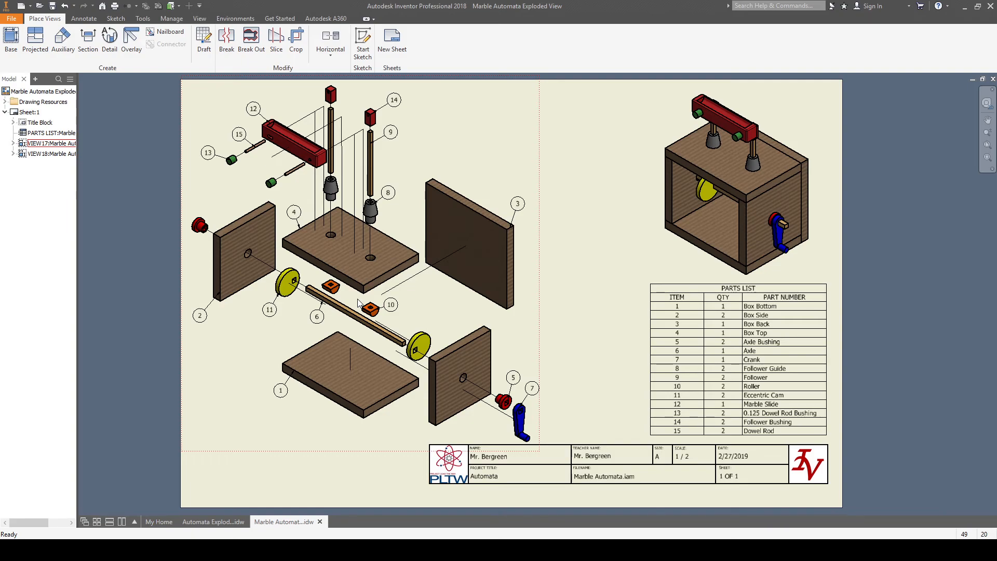
pyautogui.moveTo(424, 252)
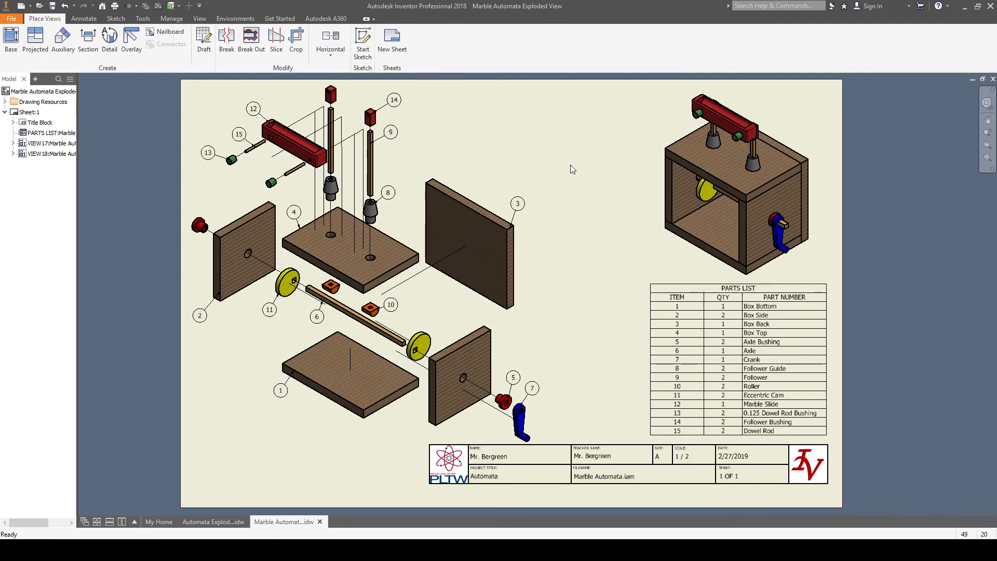
pyautogui.moveTo(615, 248)
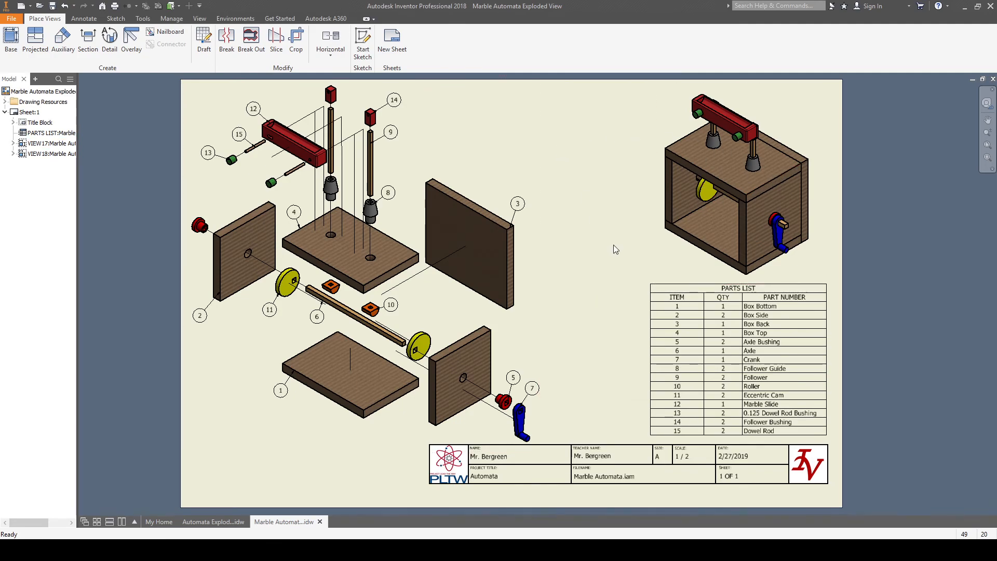
pyautogui.click(214, 522)
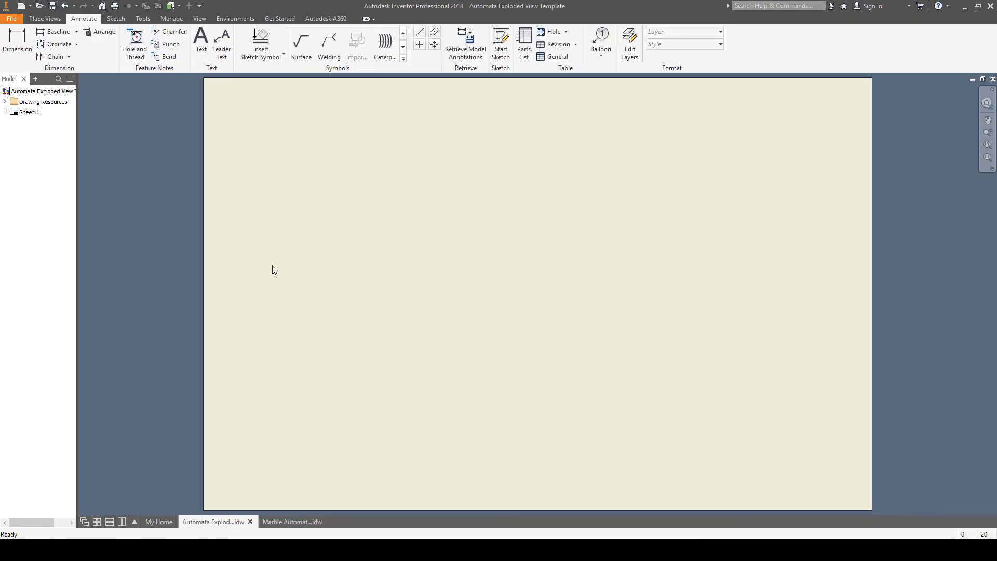
# - Expand Drawing Resources and Title Blocks to list ANSI - Large, ANSI A and Title Block
pyautogui.click(42, 102)
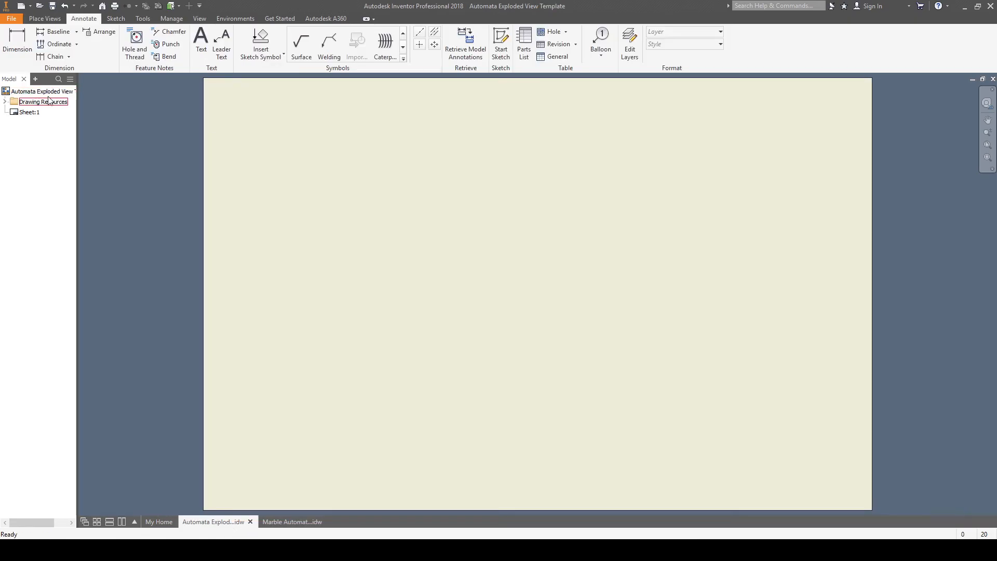
pyautogui.click(42, 92)
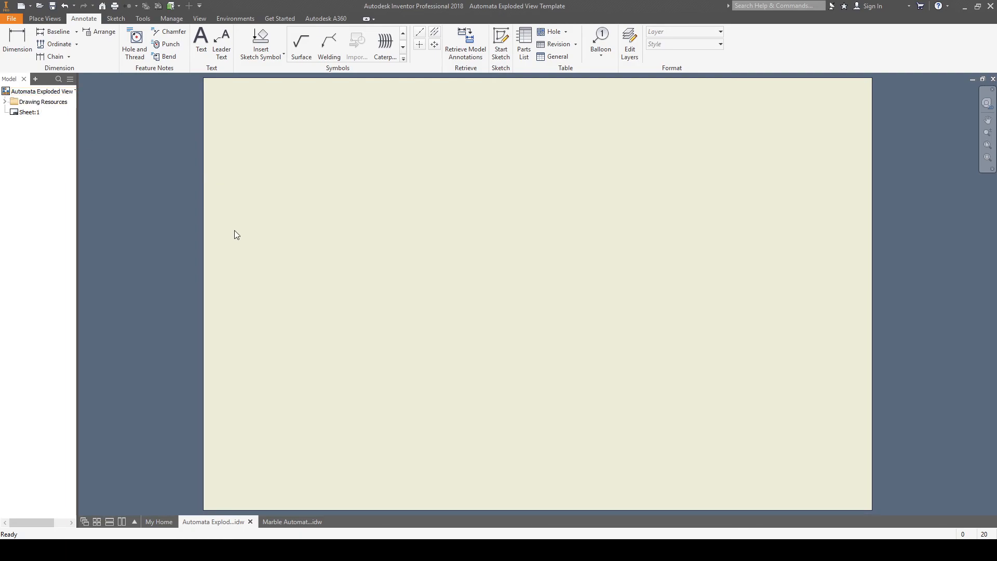
pyautogui.moveTo(283, 292)
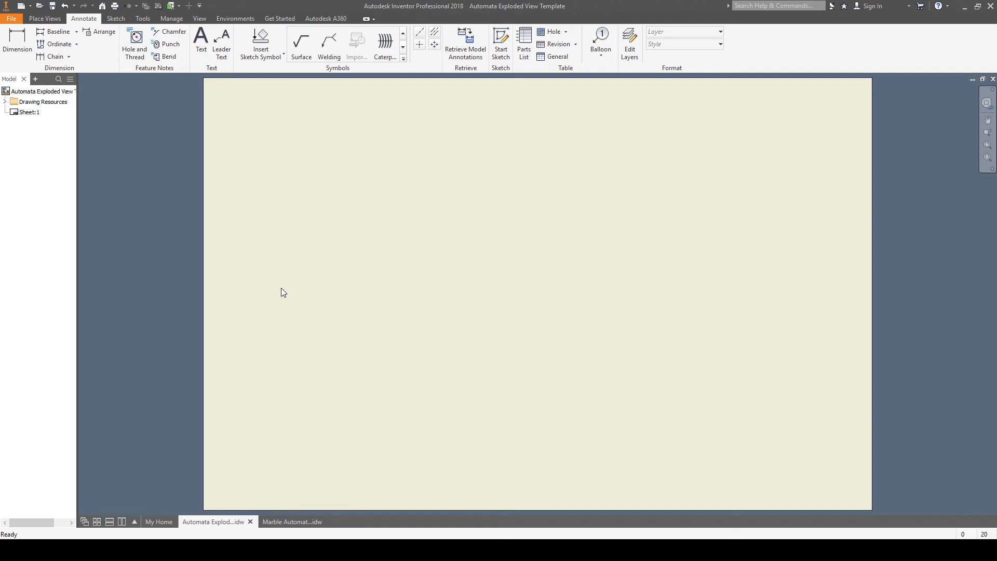
pyautogui.moveTo(209, 183)
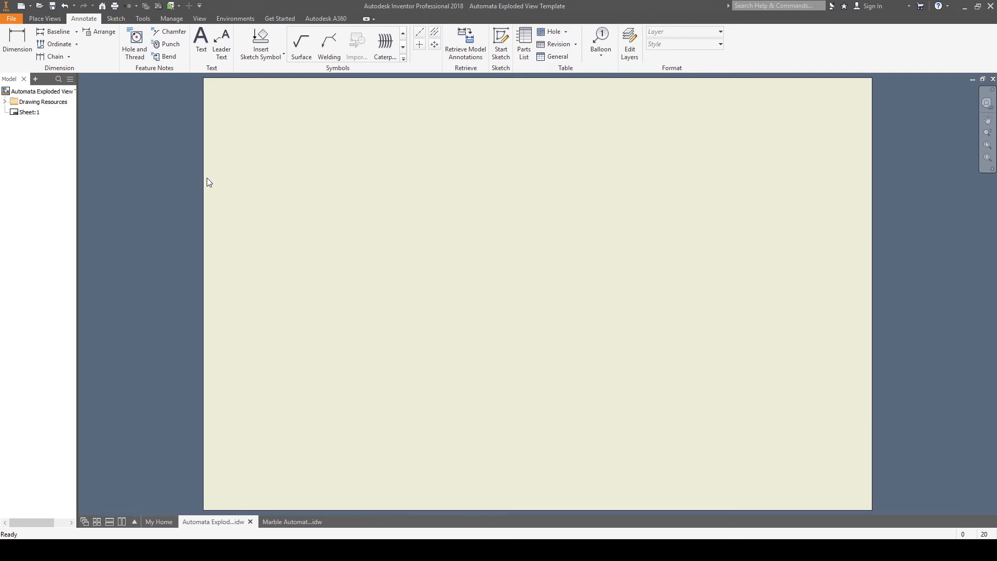
pyautogui.moveTo(253, 282)
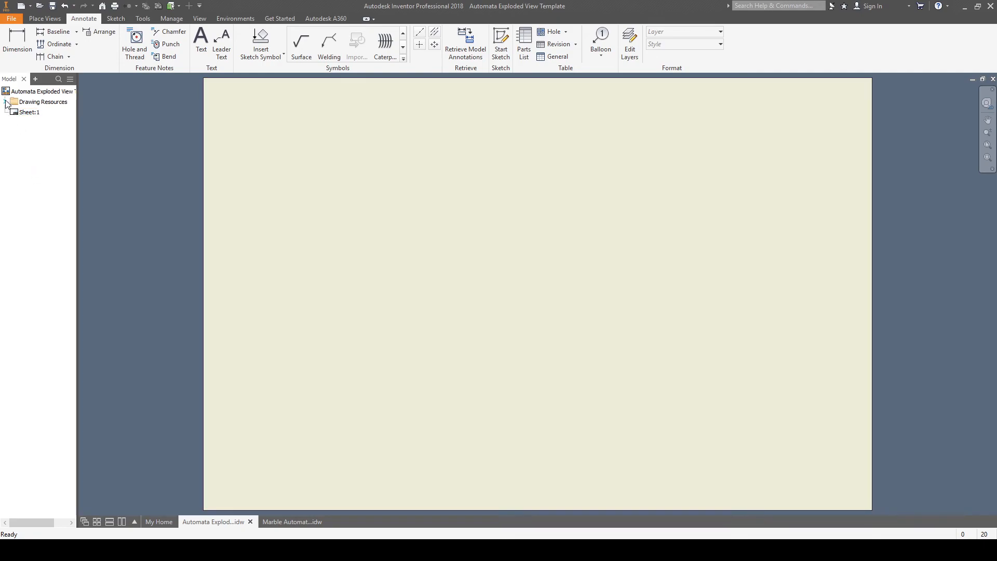
pyautogui.click(6, 102)
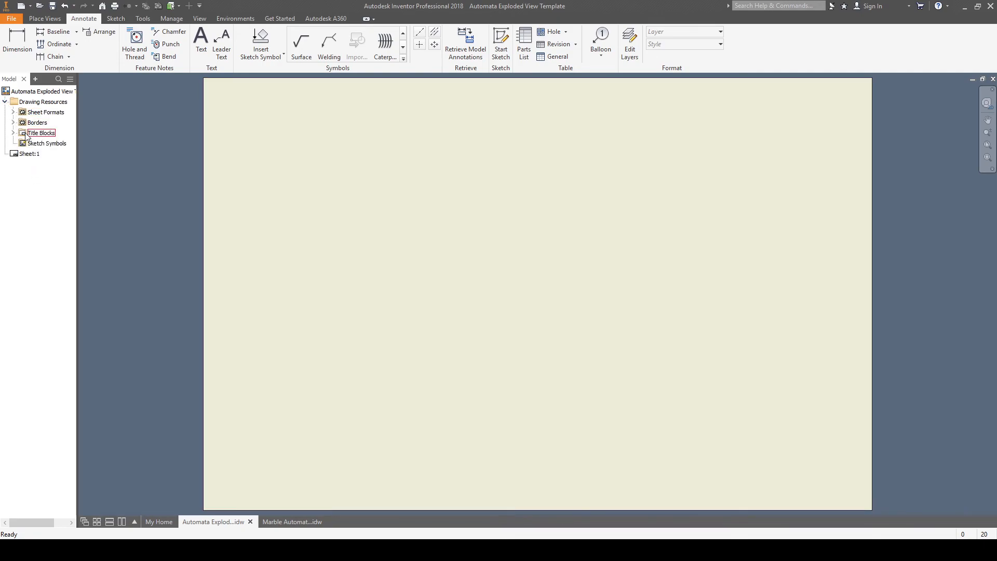
pyautogui.click(14, 133)
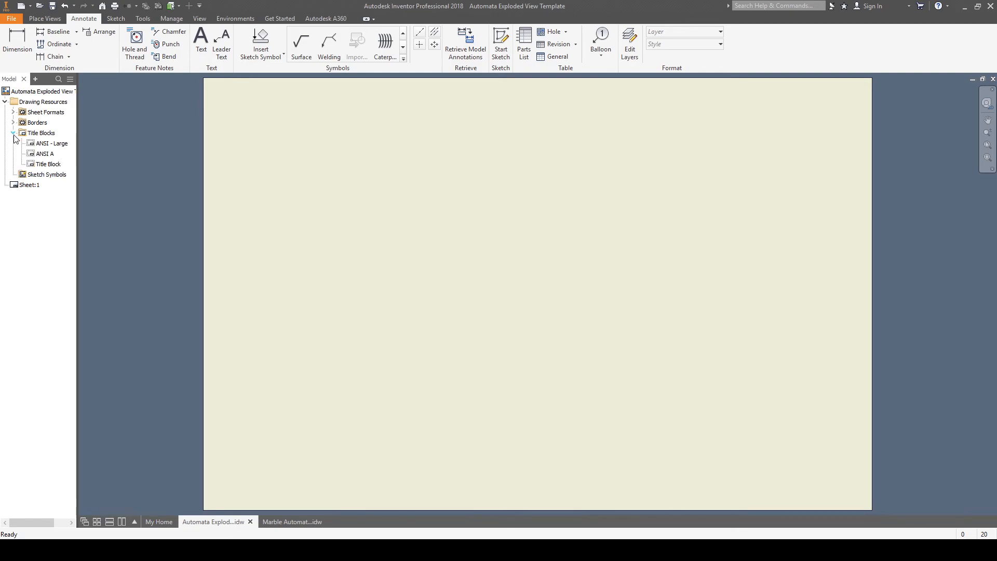
# - Insert the custom Title Block with name Mr. Bergreen and project title Automata
pyautogui.rightClick(47, 163)
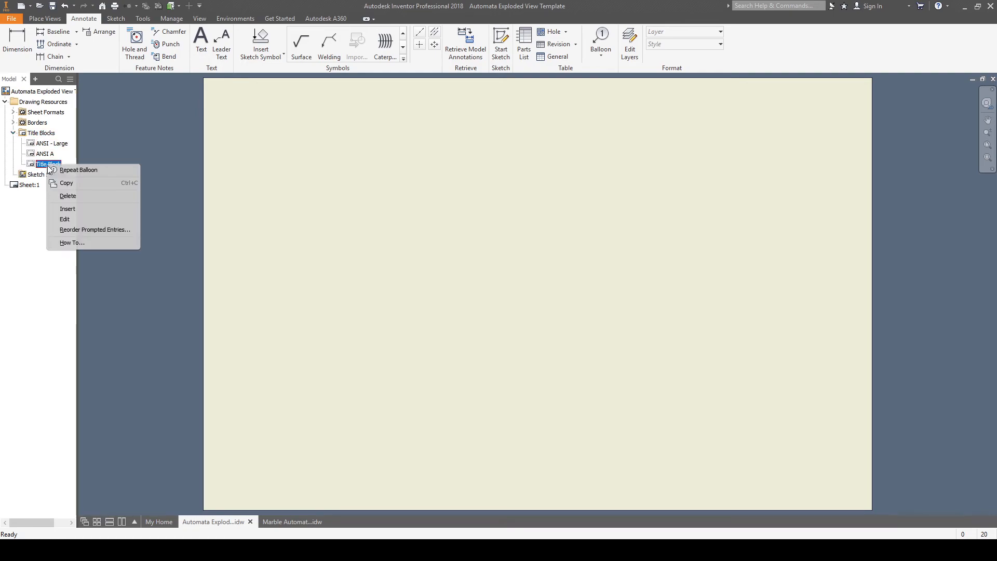
pyautogui.click(64, 219)
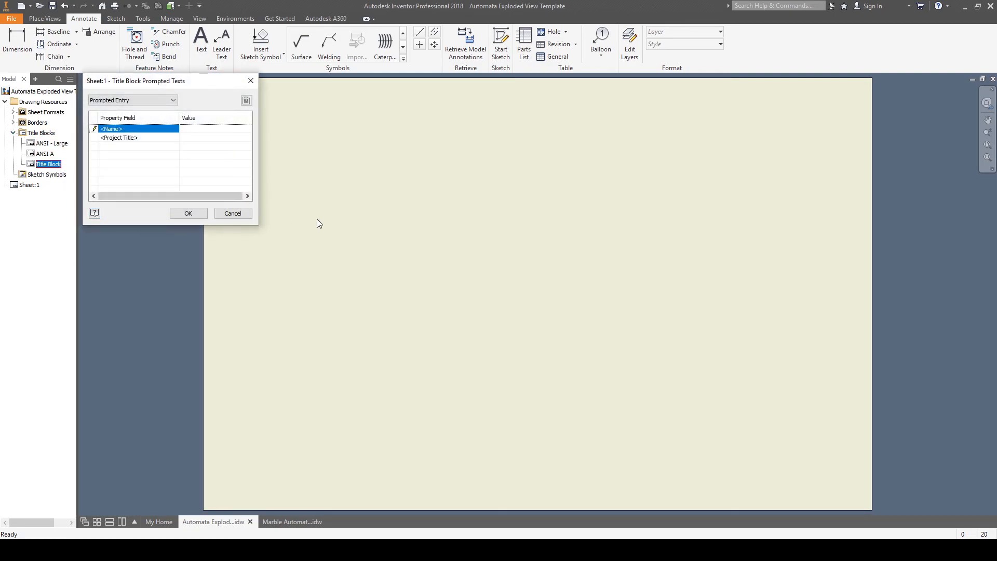
pyautogui.write('M')
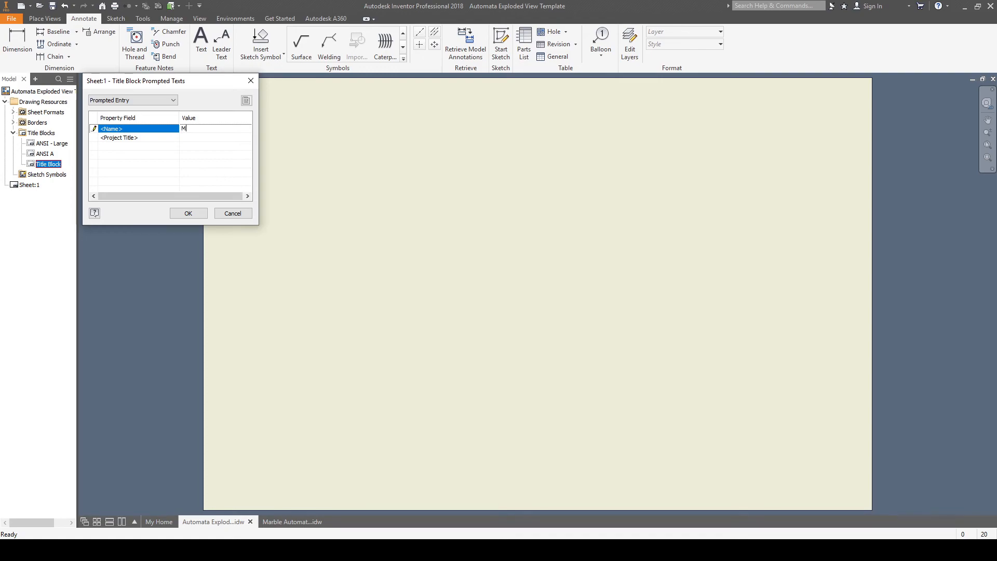
pyautogui.write('r. Bergreen')
pyautogui.click(216, 137)
pyautogui.write('A')
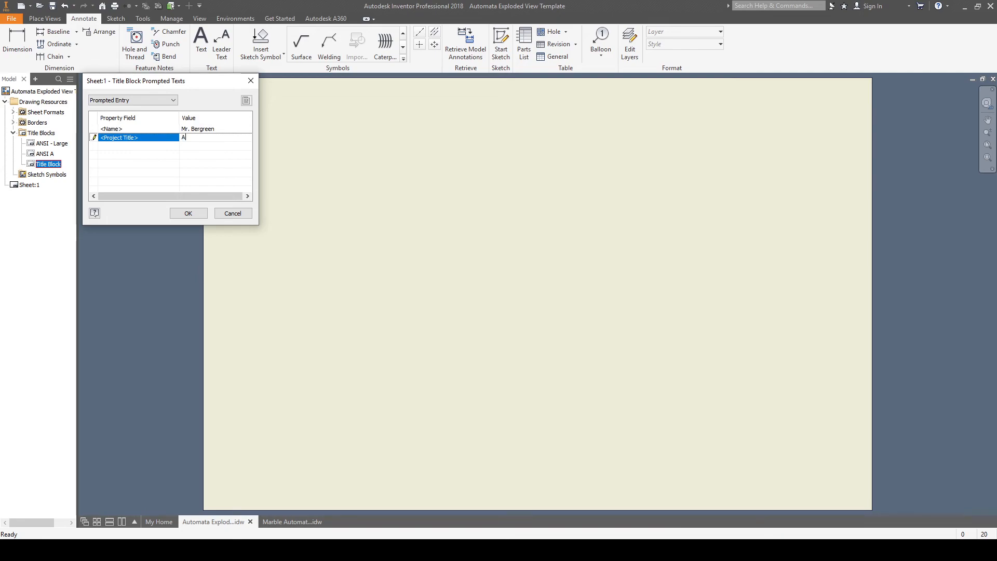
pyautogui.write('utomata')
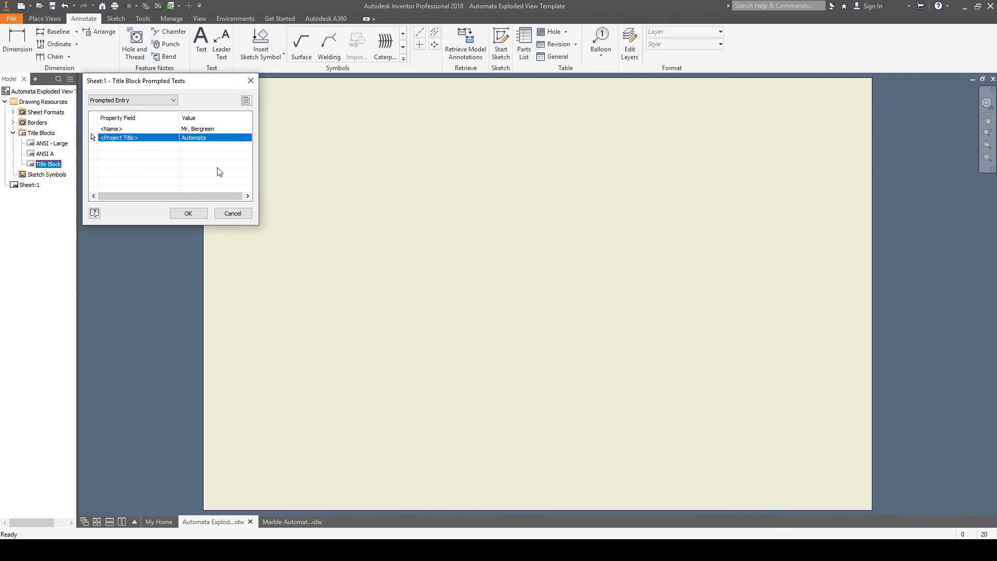
pyautogui.click(188, 213)
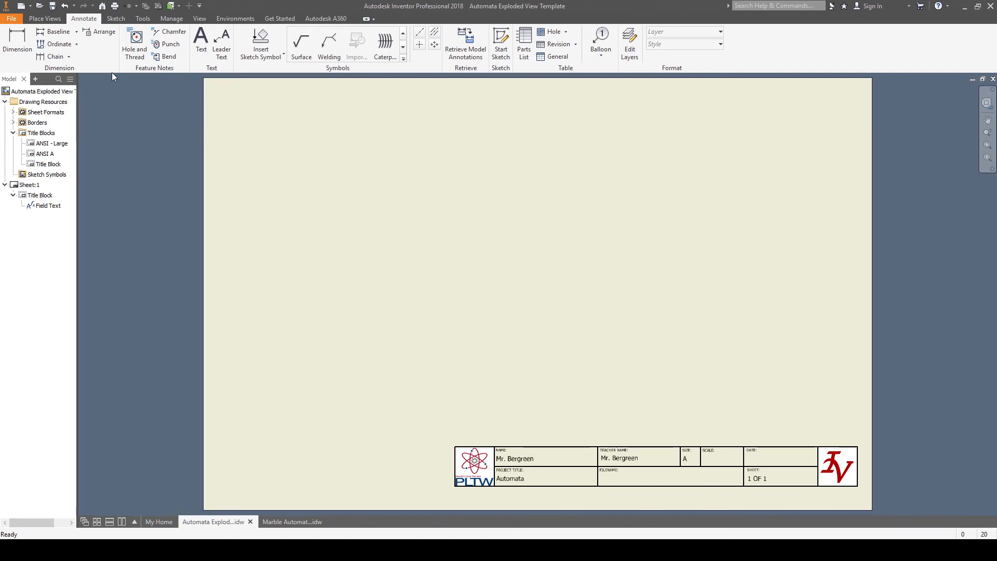
# - Create a shaded 1/2-scale base view of Automata Box.iam in the sheet's upper right
pyautogui.click(44, 17)
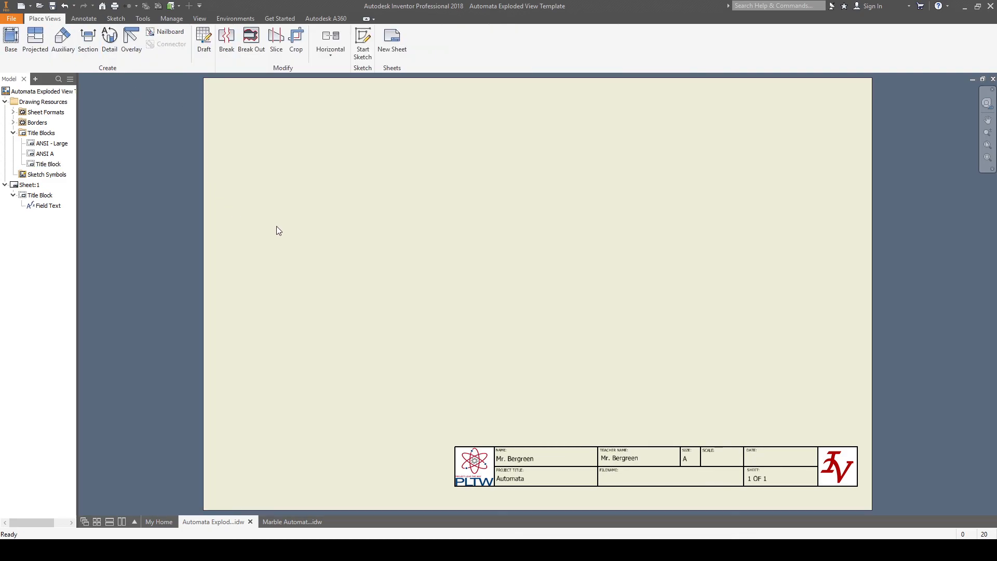
pyautogui.moveTo(735, 155)
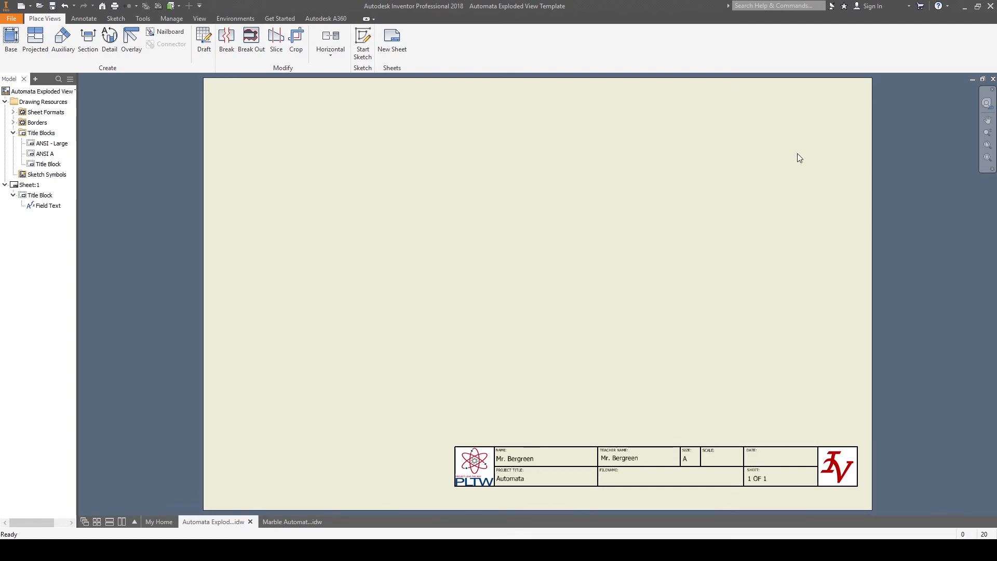
pyautogui.moveTo(10, 41)
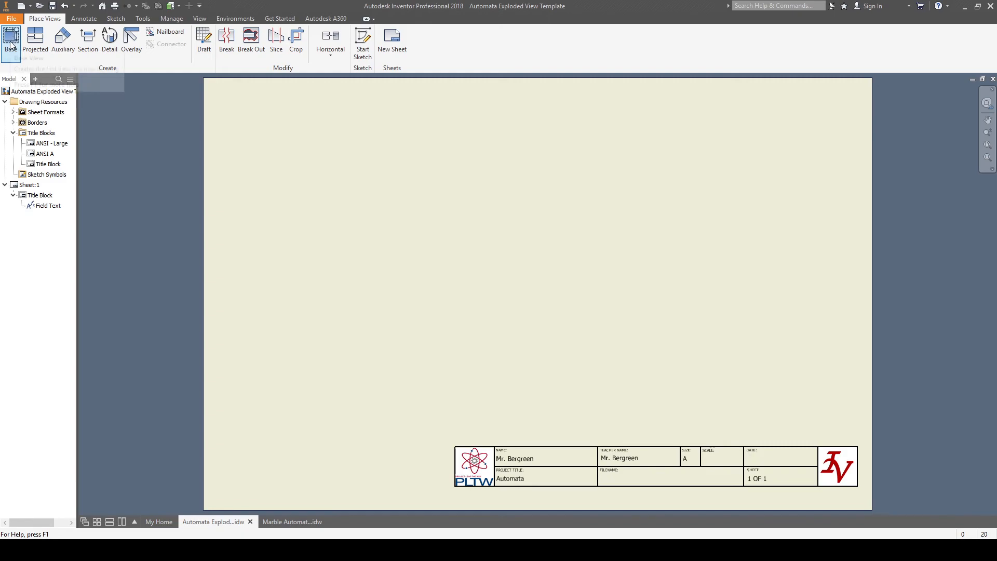
pyautogui.click(11, 41)
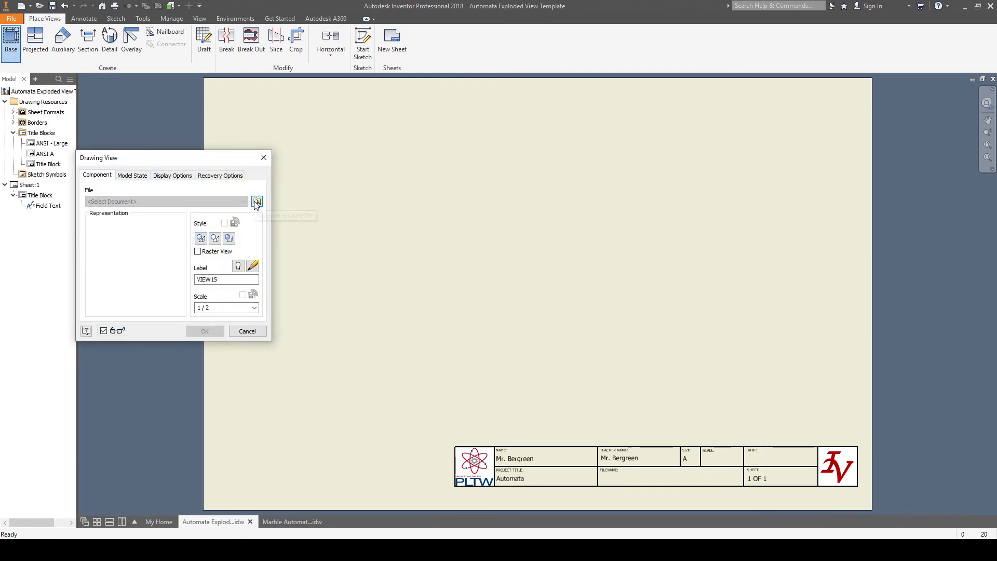
pyautogui.click(256, 201)
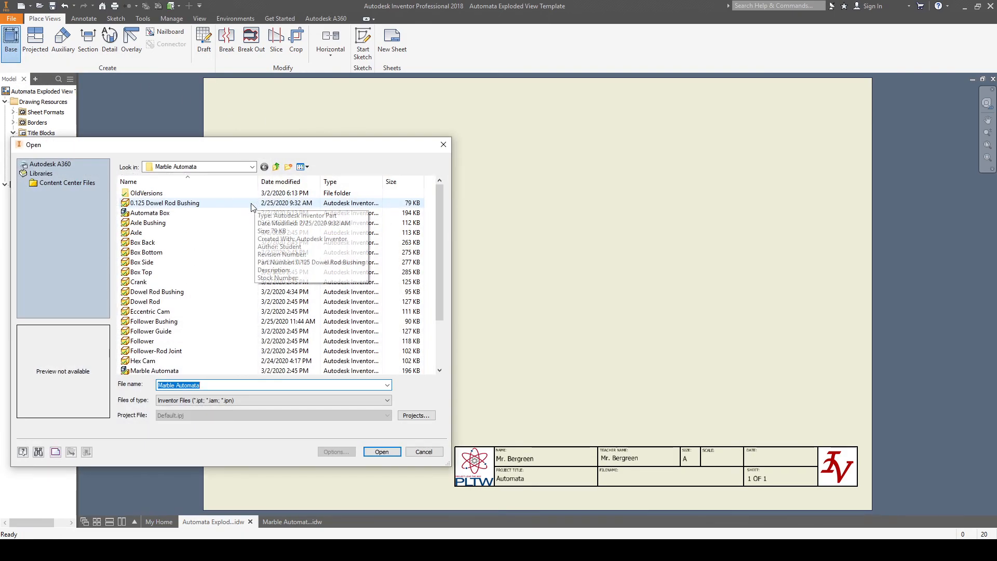
pyautogui.click(150, 212)
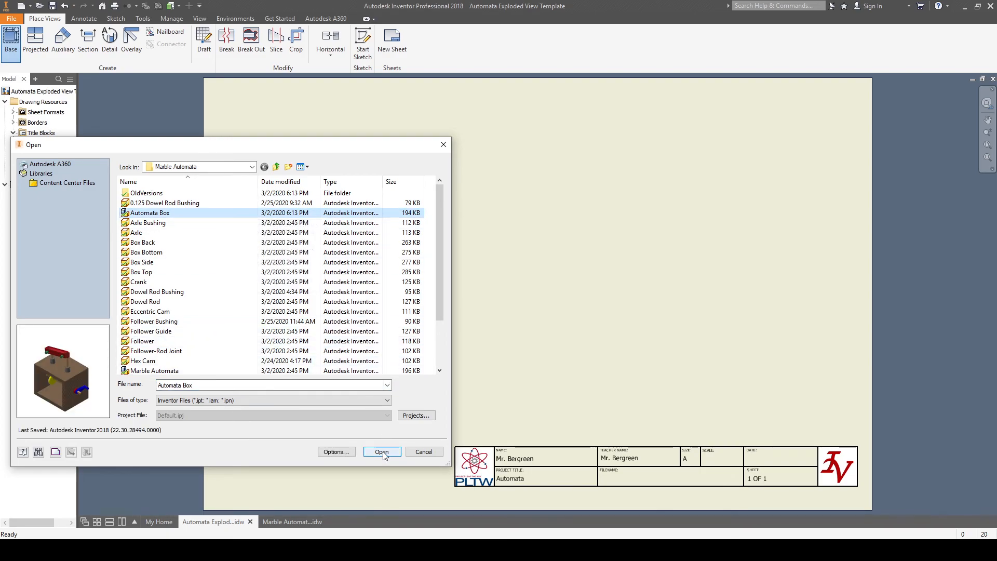
pyautogui.click(381, 452)
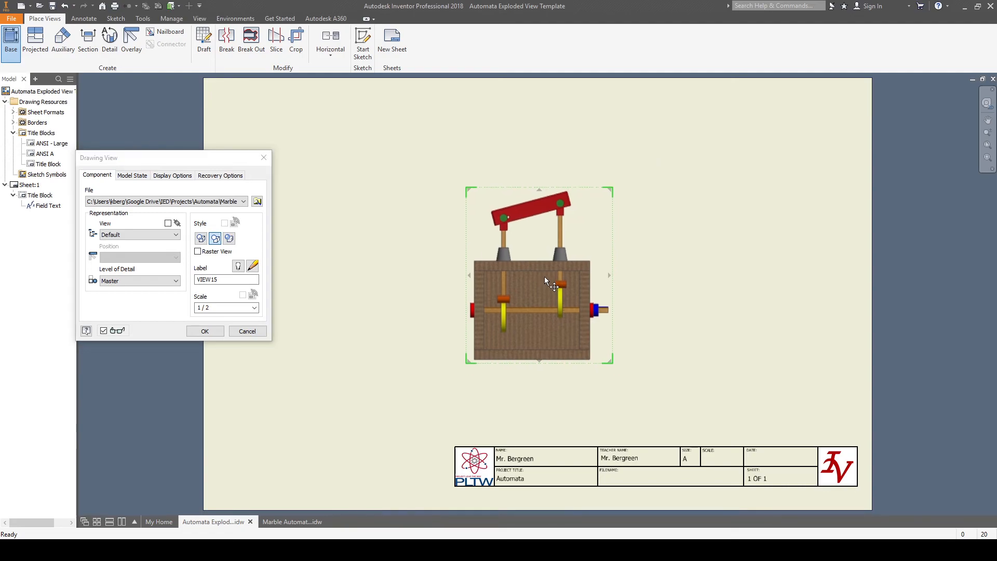
pyautogui.moveTo(543, 282); pyautogui.dragTo(509, 267)
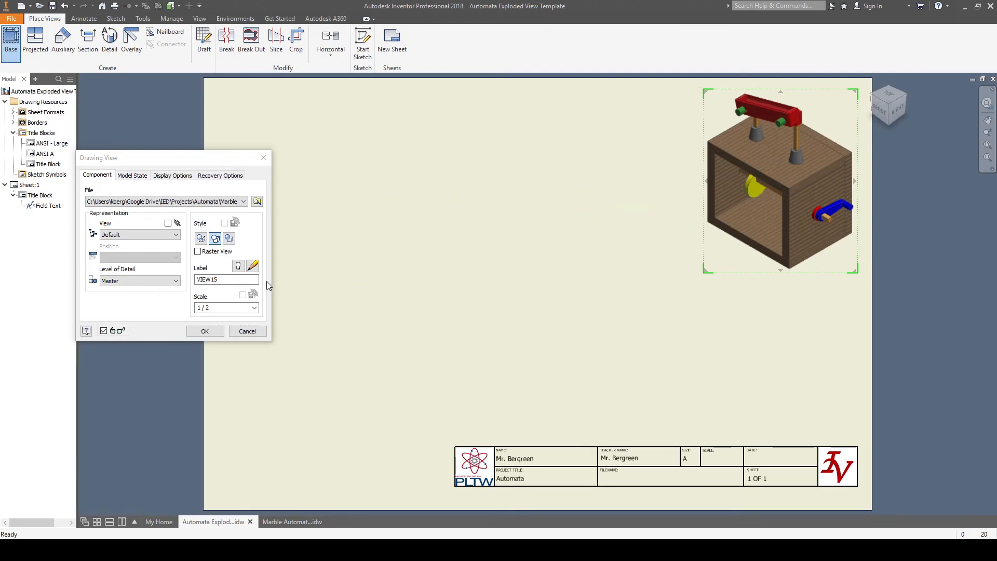
pyautogui.moveTo(228, 238)
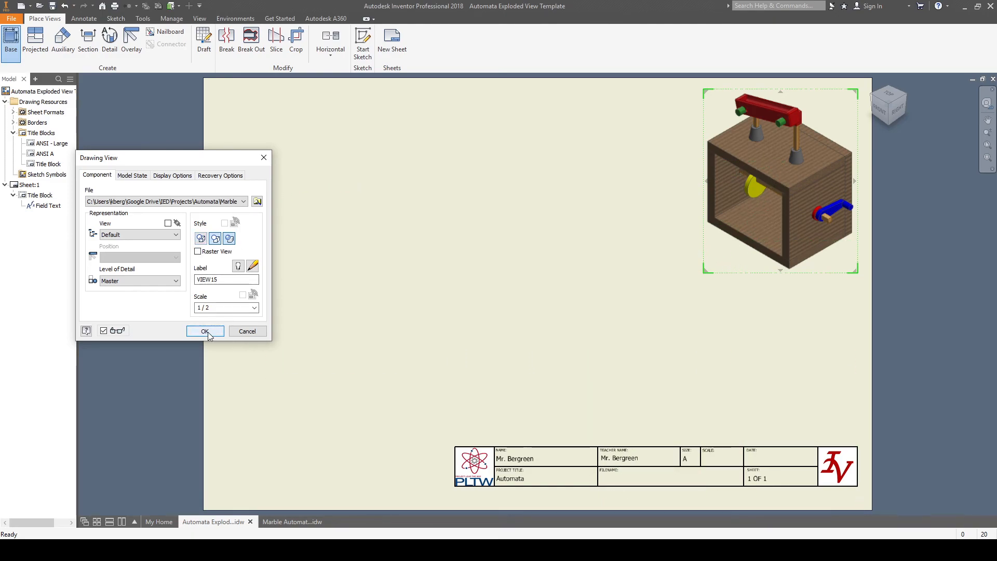
pyautogui.click(203, 332)
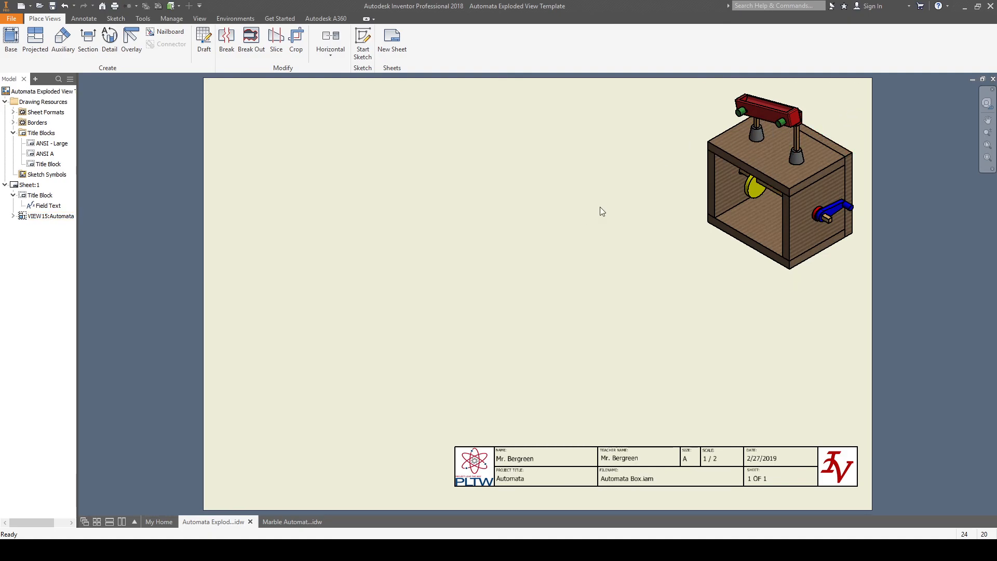
pyautogui.moveTo(271, 275)
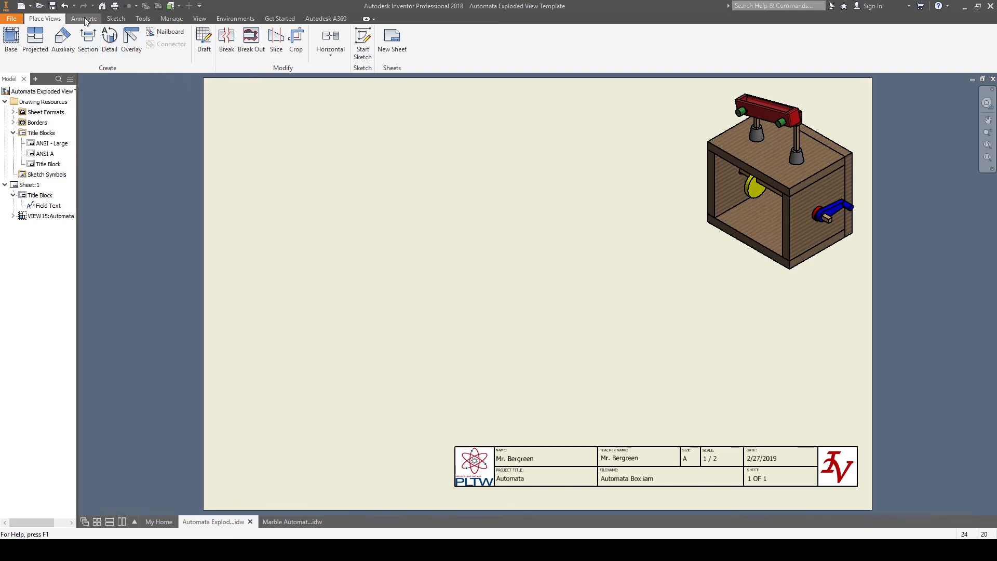
# - Create a parts list of the Automata Box view and position it above the title block
pyautogui.click(83, 17)
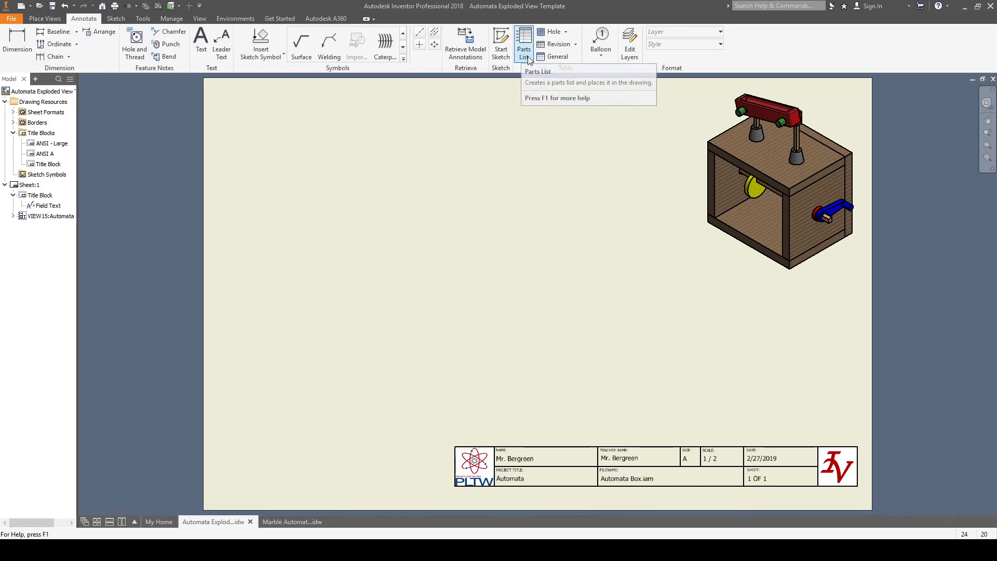
pyautogui.click(524, 40)
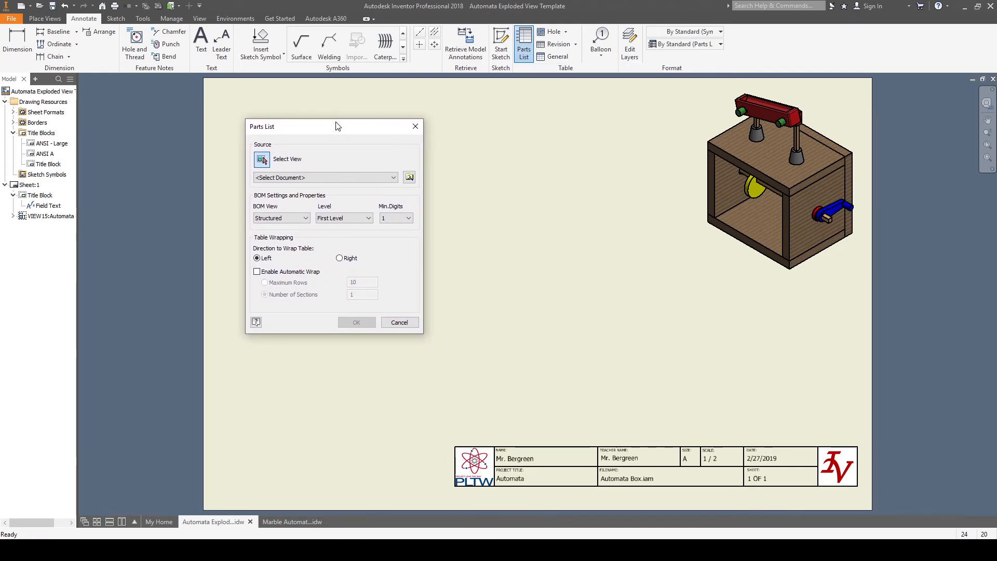
pyautogui.moveTo(344, 122)
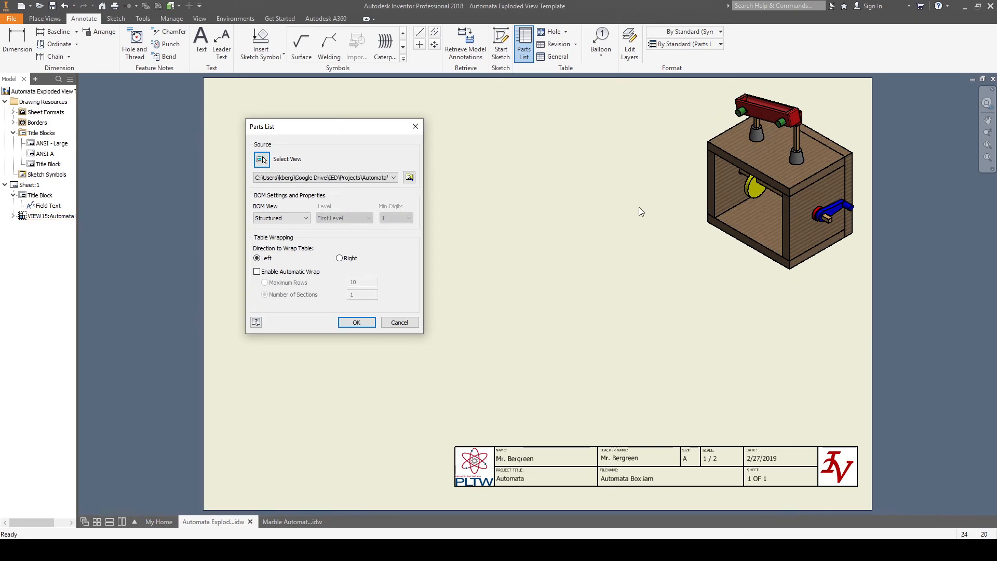
pyautogui.click(356, 322)
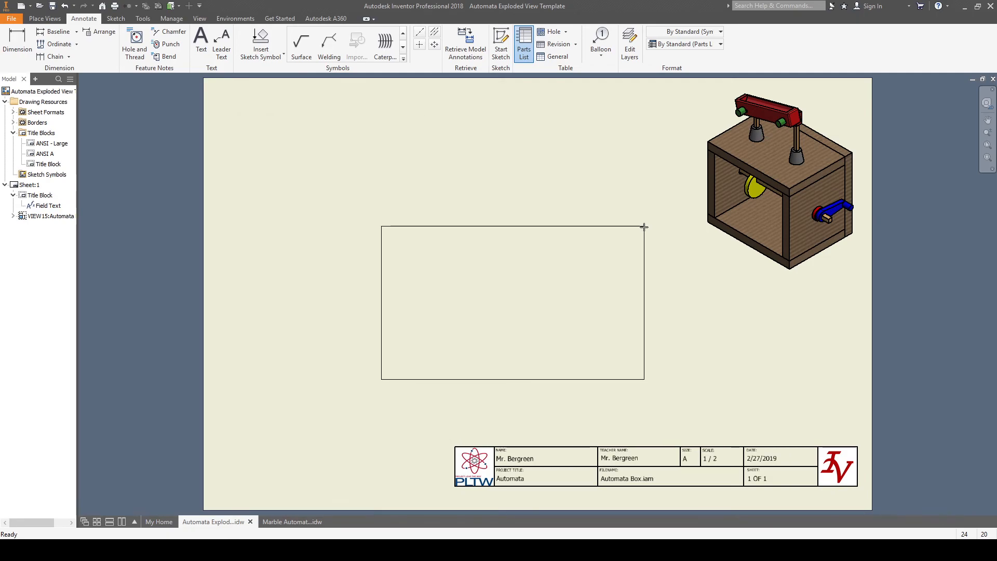
pyautogui.moveTo(644, 226); pyautogui.dragTo(692, 249)
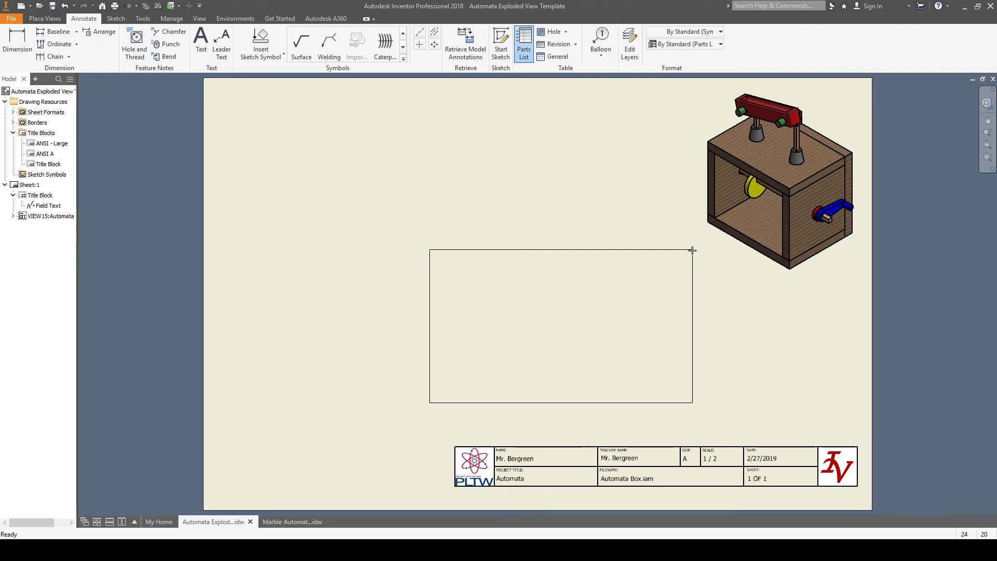
pyautogui.moveTo(692, 250); pyautogui.dragTo(827, 282)
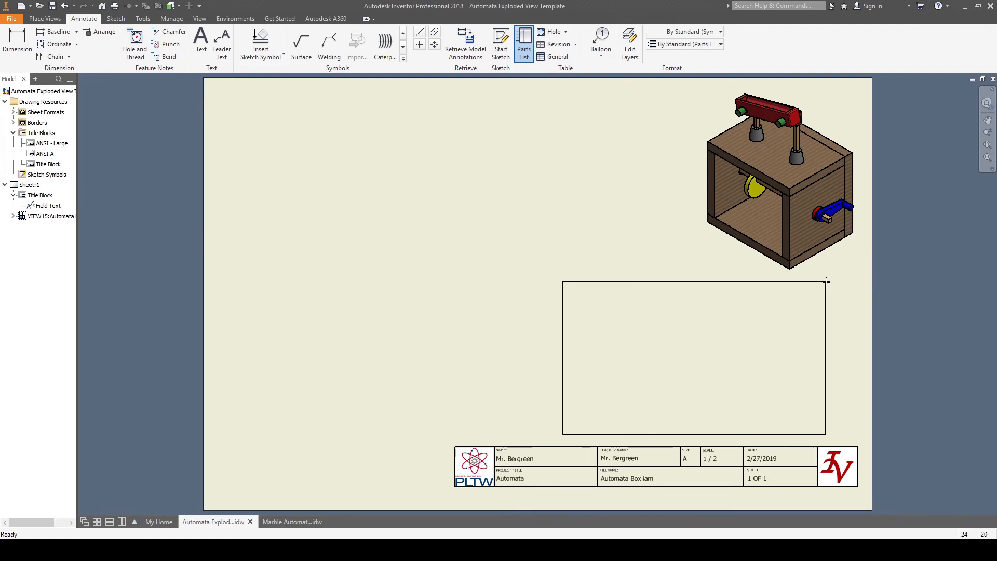
pyautogui.moveTo(827, 281); pyautogui.dragTo(855, 282)
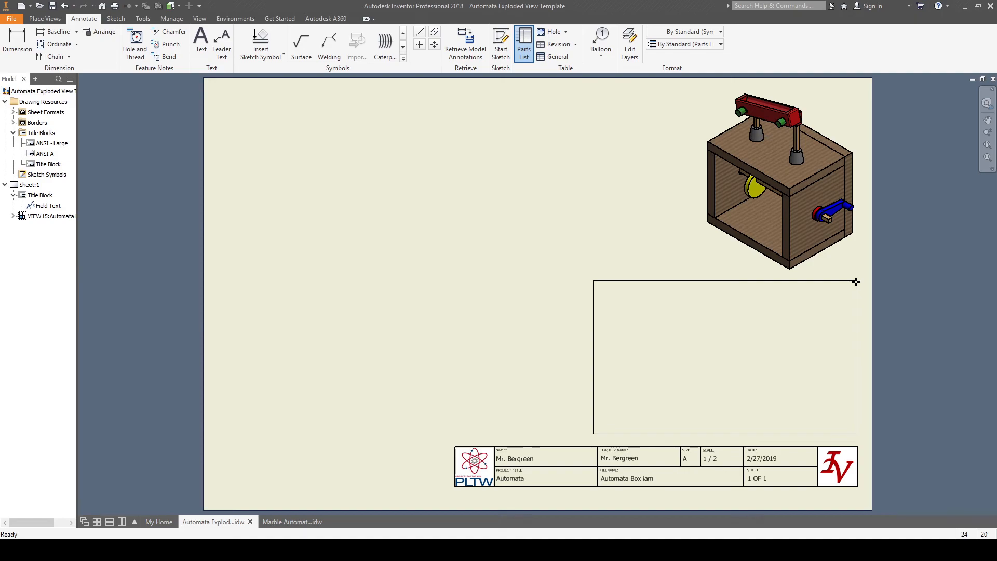
pyautogui.click(524, 44)
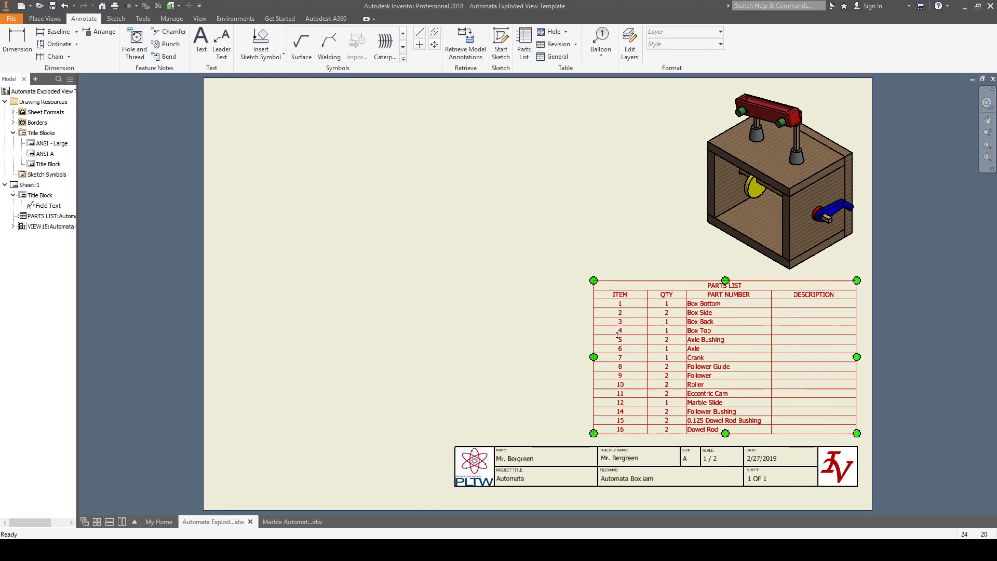
# - Select the parts list and bring up its Edit Parts List editor
pyautogui.click(49, 216)
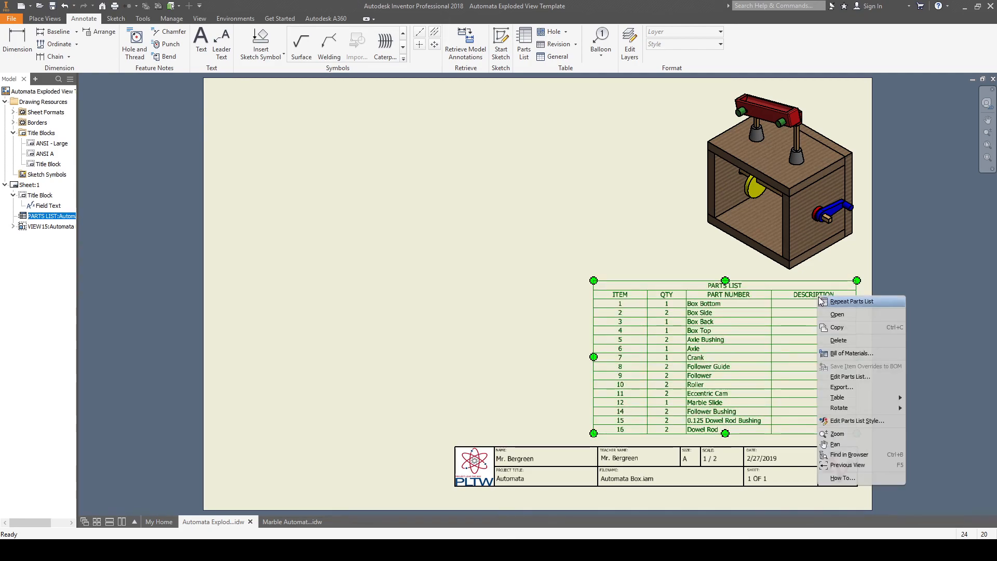
pyautogui.moveTo(850, 377)
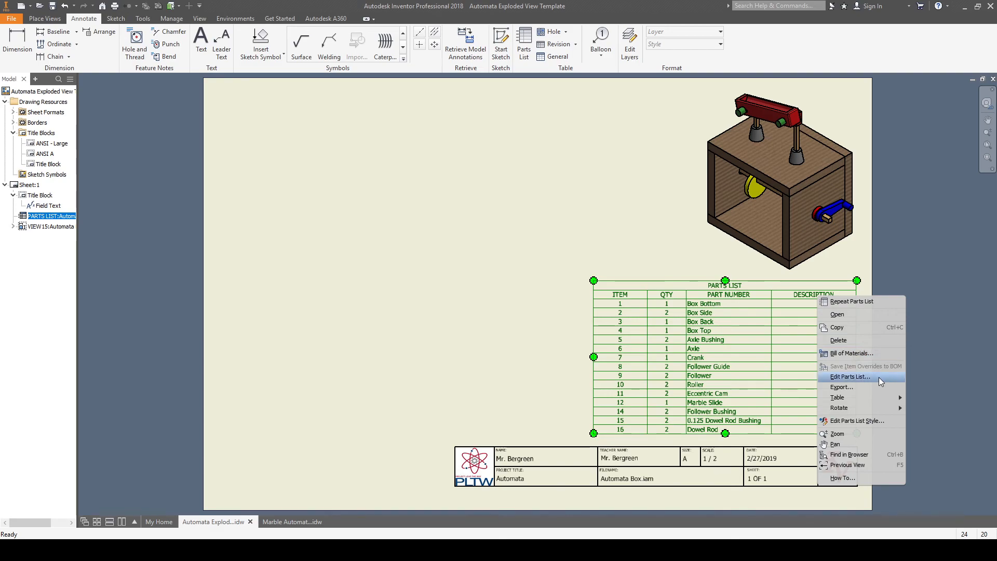
pyautogui.click(848, 377)
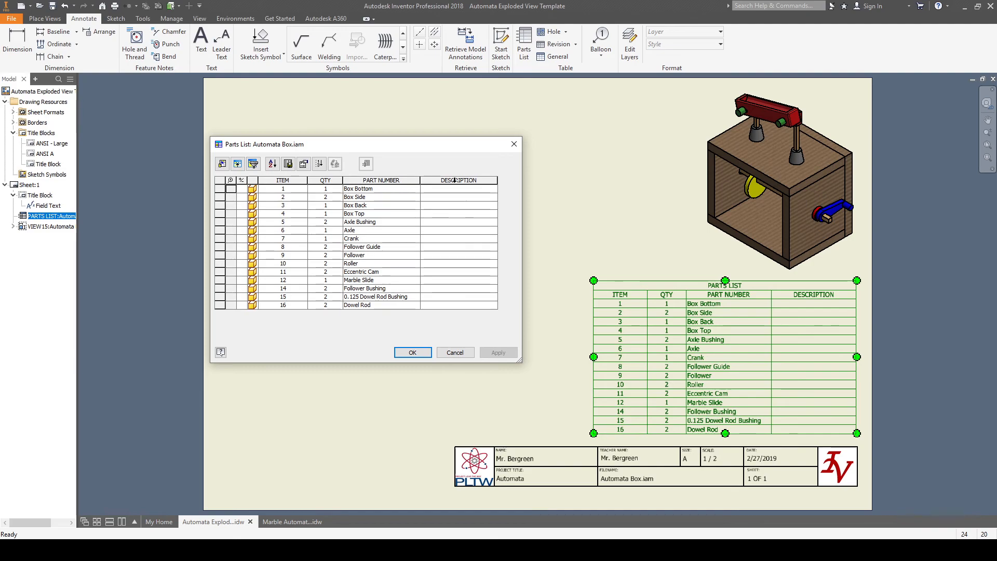
# - Remove DESCRIPTION via the Column Chooser so only ITEM, QTY and PART NUMBER remain, and apply it
pyautogui.click(458, 179)
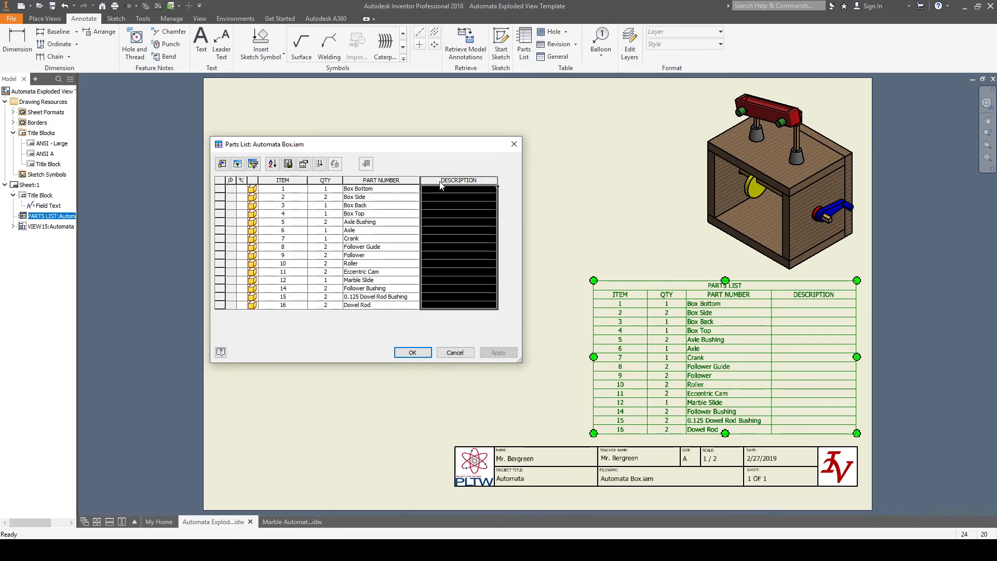
pyautogui.rightClick(459, 179)
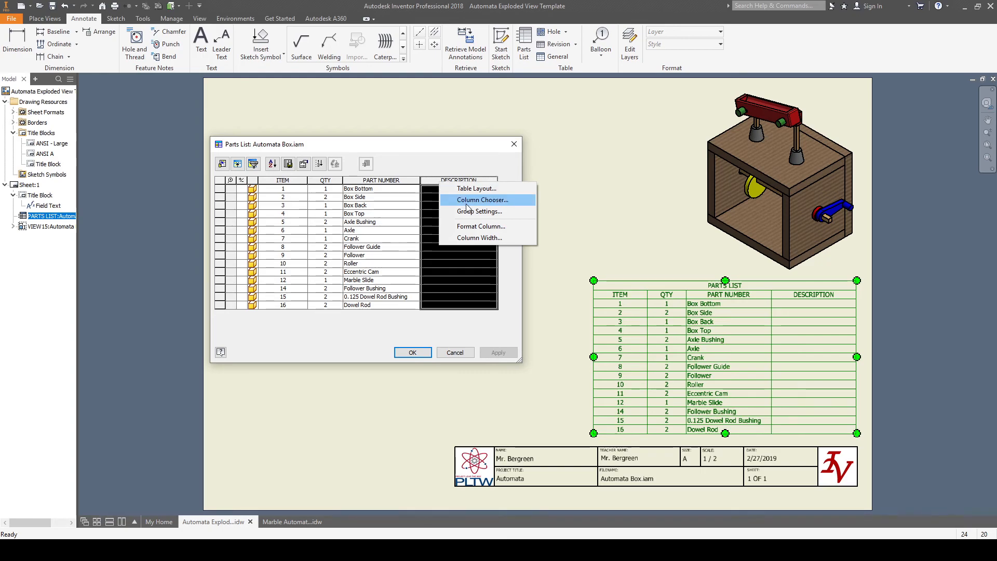
pyautogui.click(483, 200)
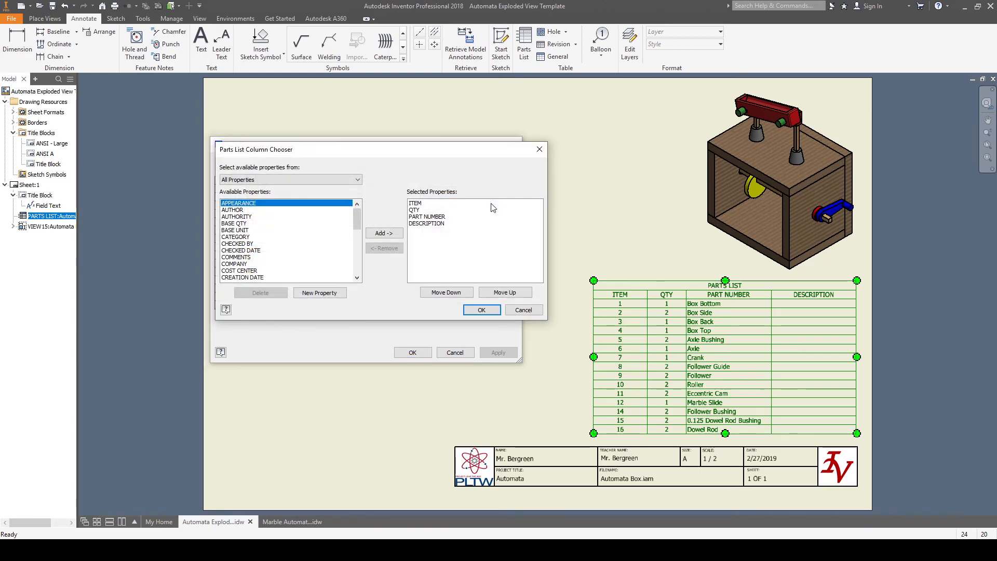
pyautogui.click(427, 223)
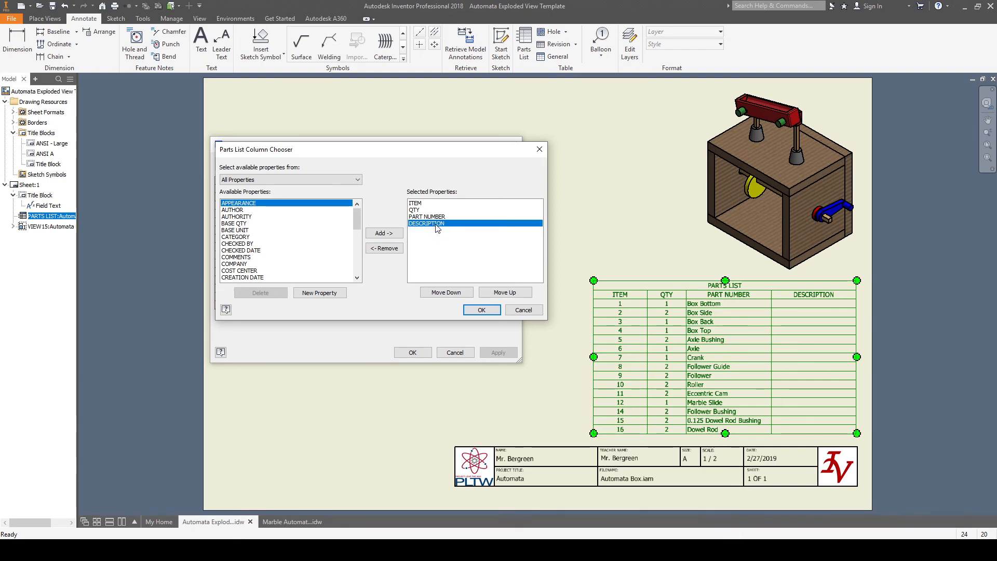
pyautogui.click(385, 248)
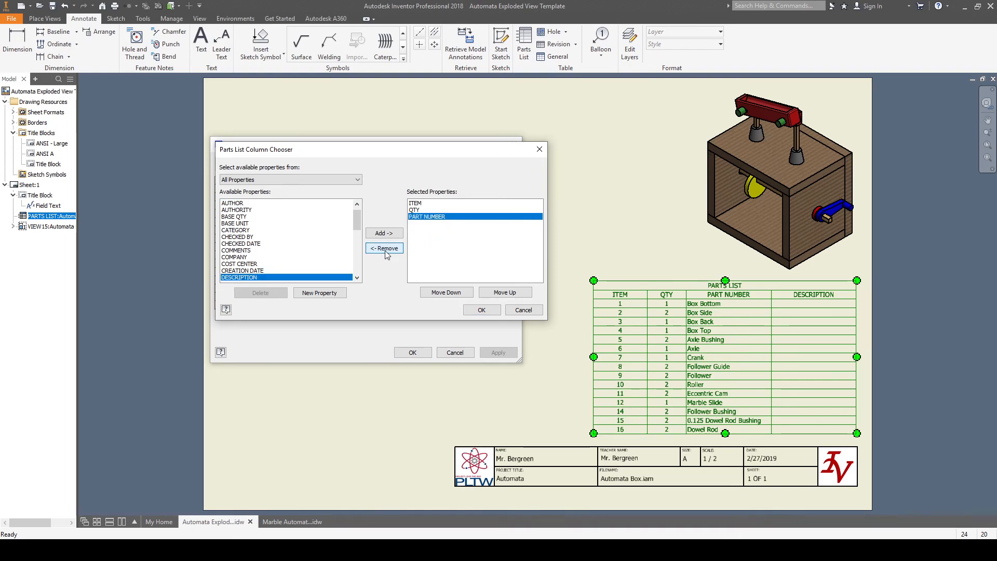
pyautogui.click(481, 310)
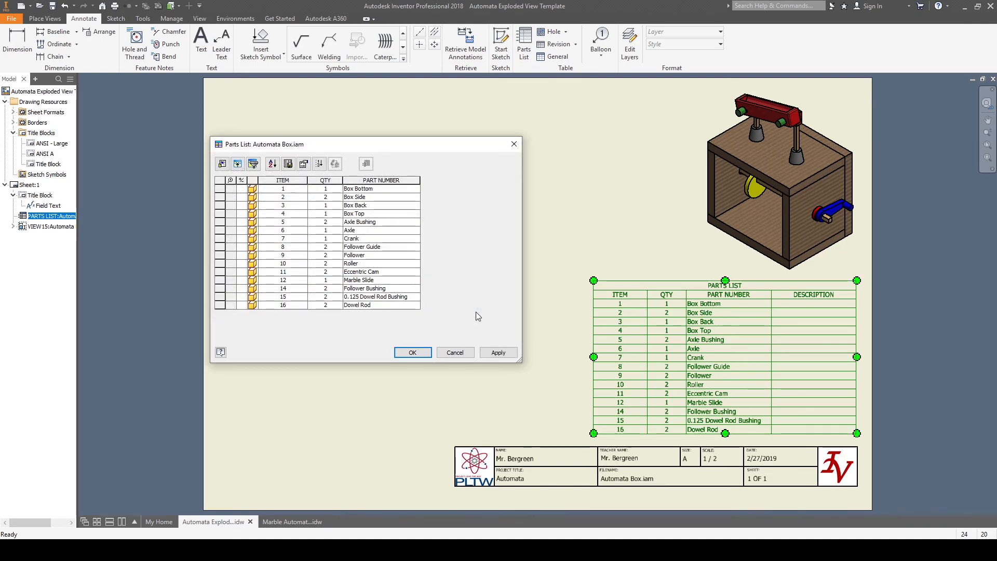
pyautogui.click(499, 352)
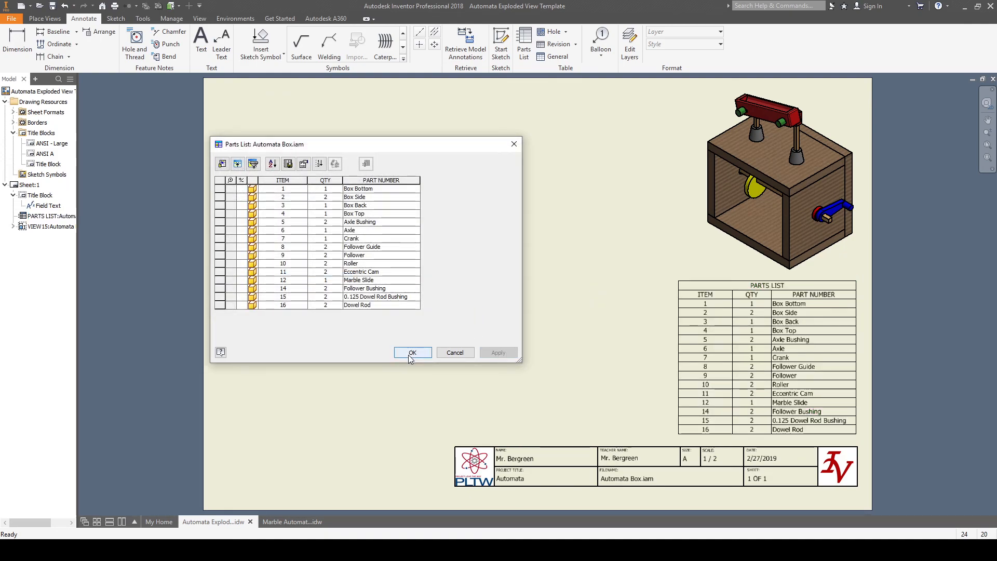
pyautogui.click(413, 353)
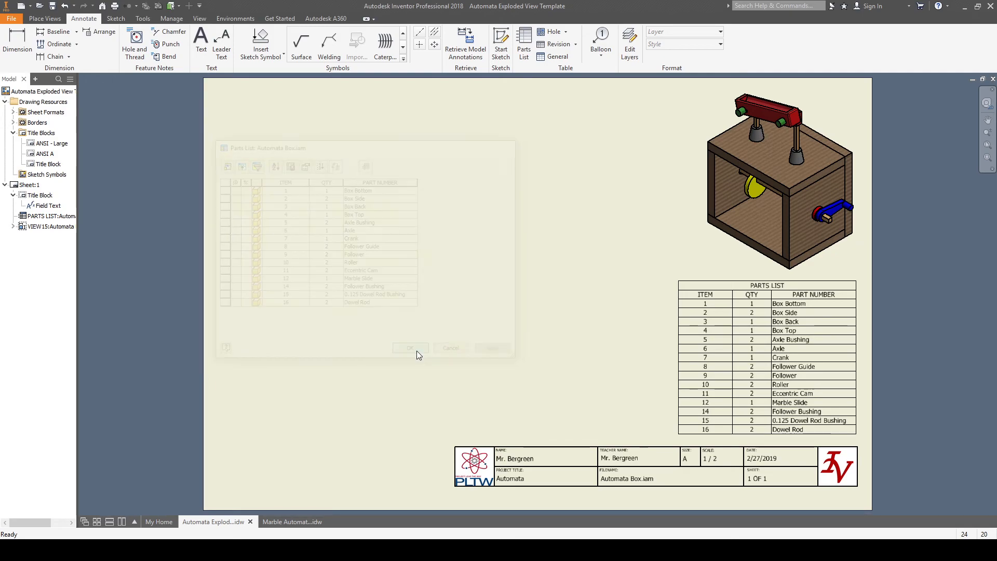
pyautogui.click(411, 348)
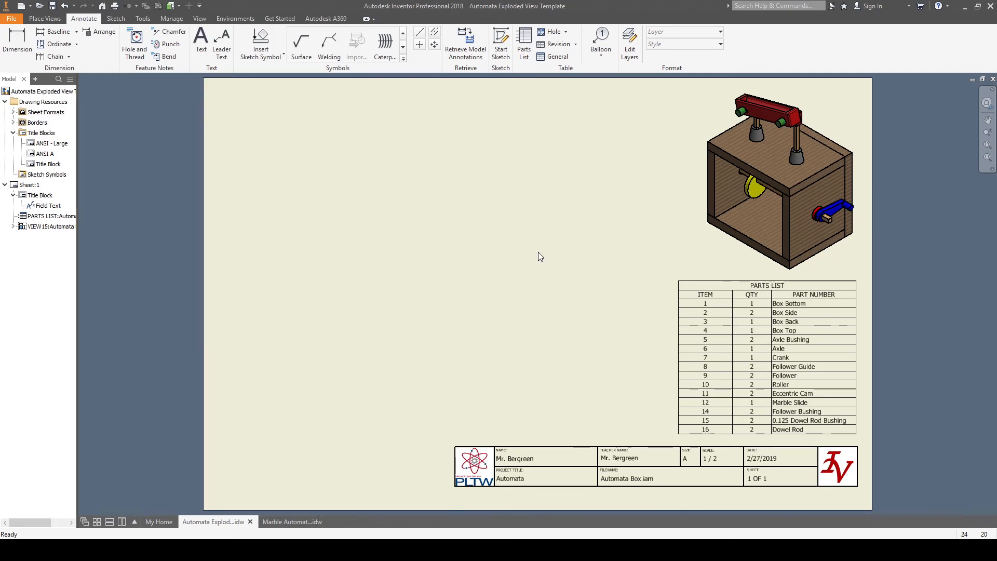
pyautogui.moveTo(485, 375)
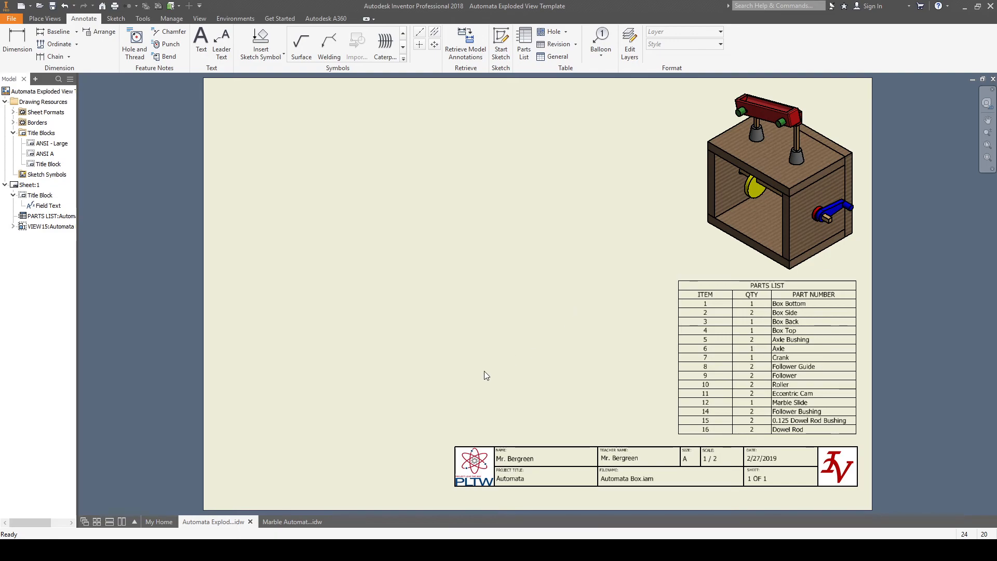
pyautogui.moveTo(519, 298)
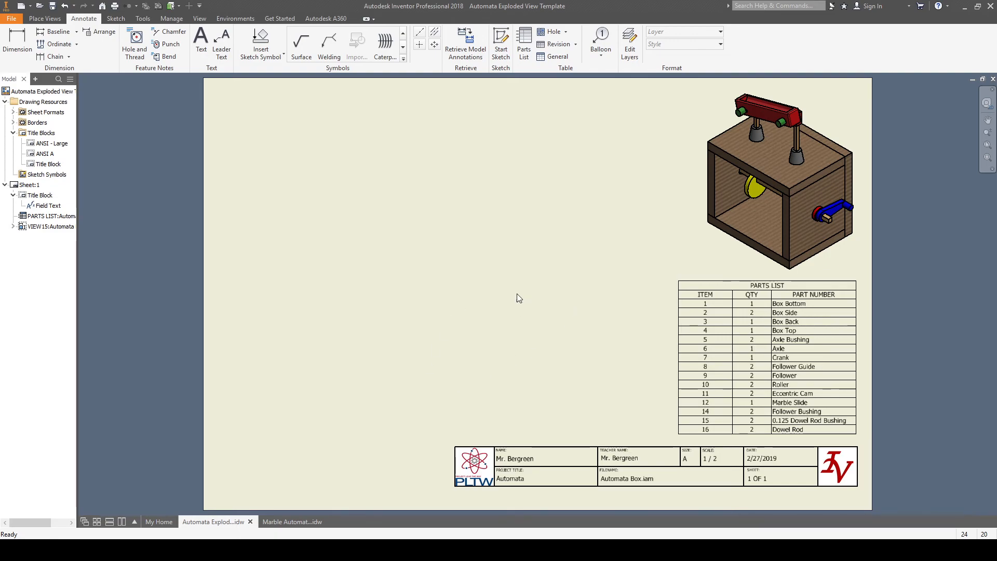
# - Return to the finished Marble Automata drawing and bring up the File menu
pyautogui.click(288, 522)
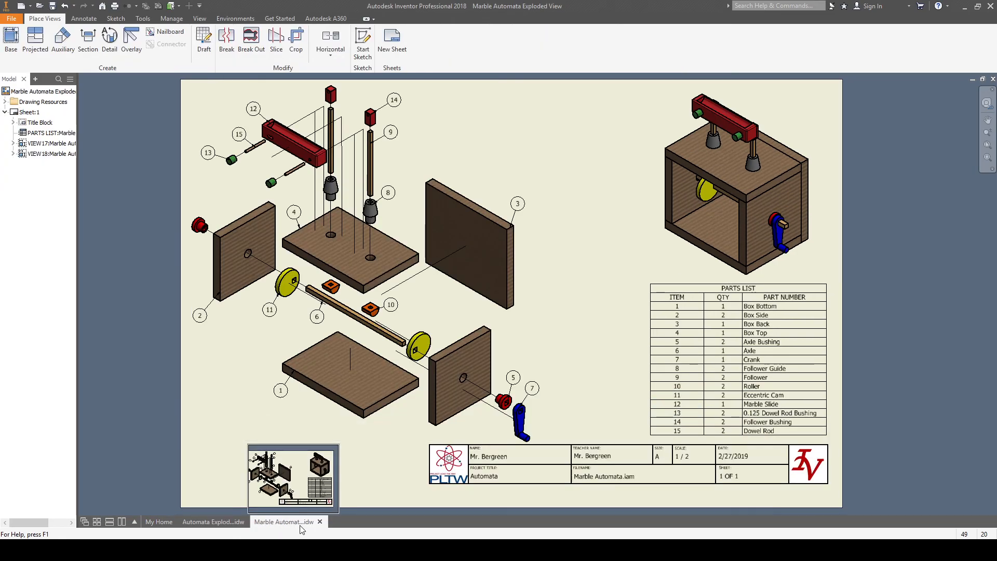
pyautogui.click(50, 144)
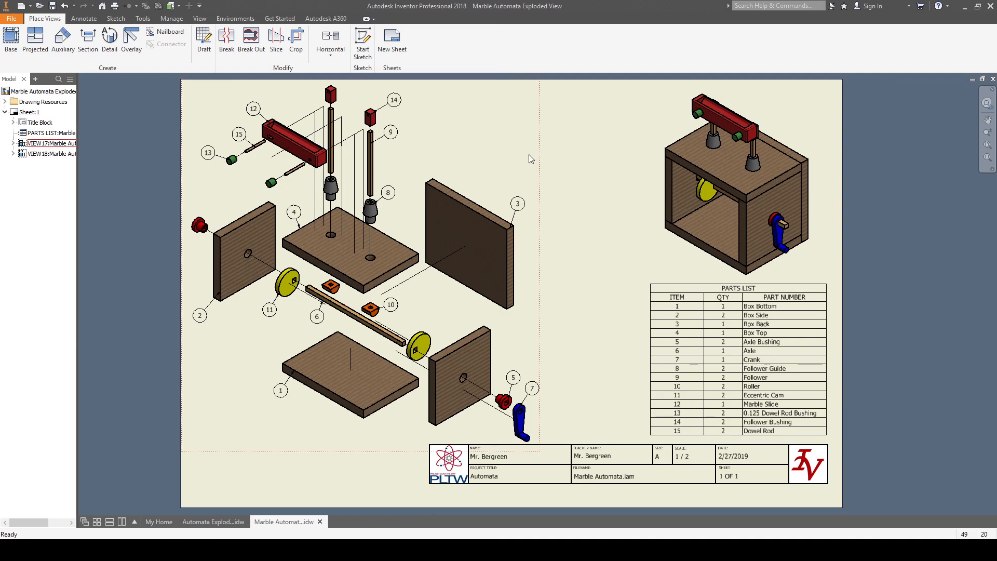
pyautogui.moveTo(242, 420)
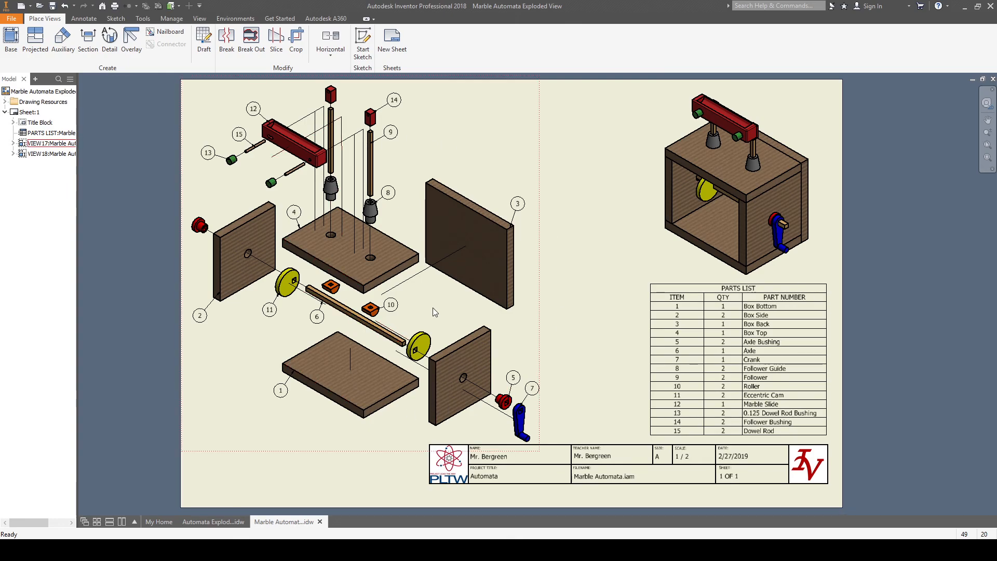
pyautogui.click(35, 41)
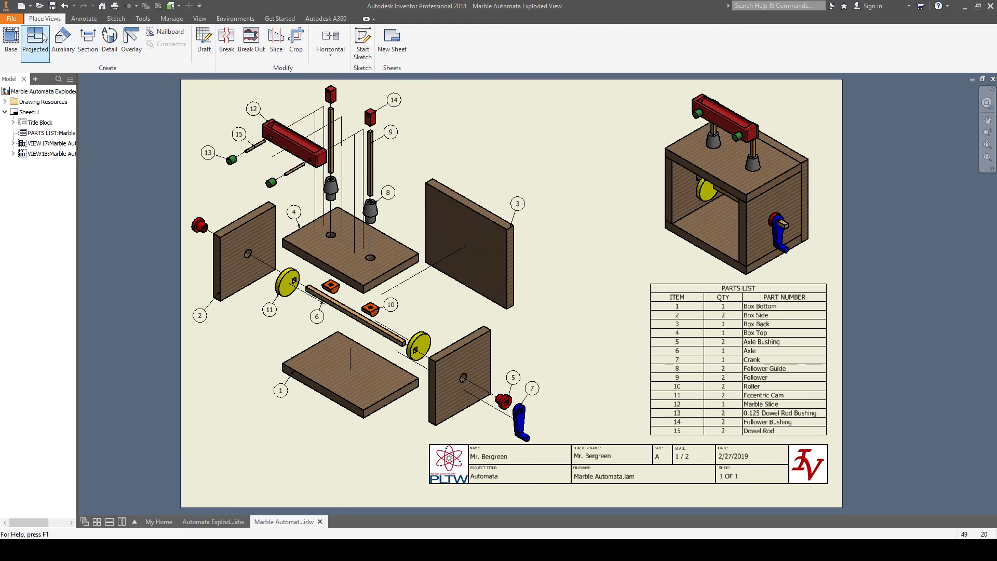
pyautogui.click(11, 19)
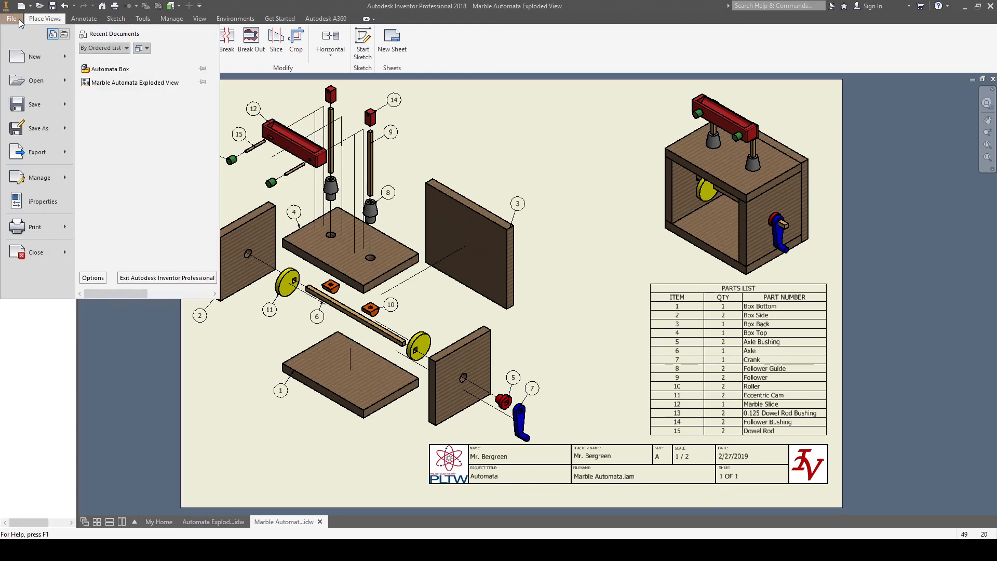
# - Start a new presentation and insert Automata Box from the Marble Automata folder on Google Drive
pyautogui.click(35, 56)
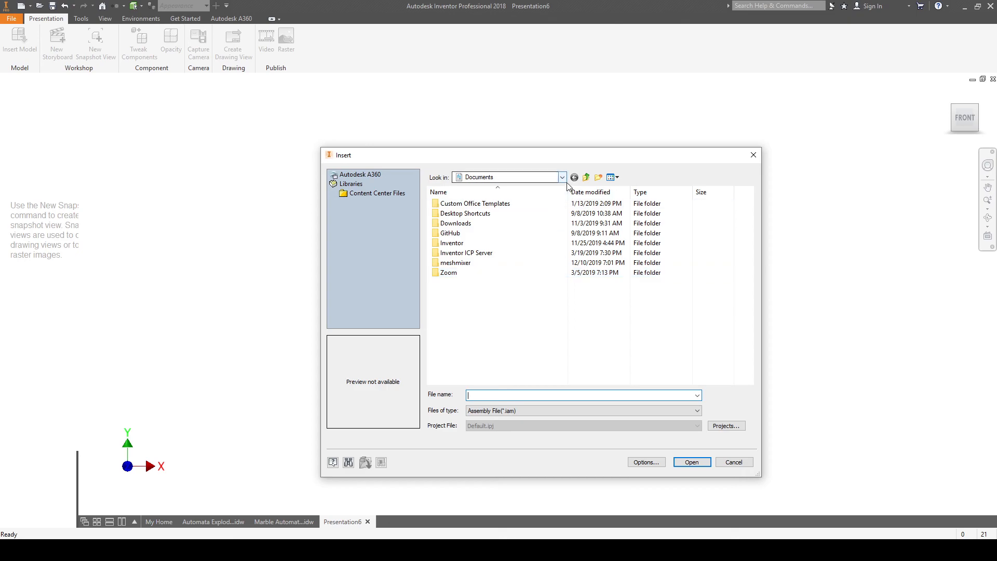
pyautogui.click(562, 177)
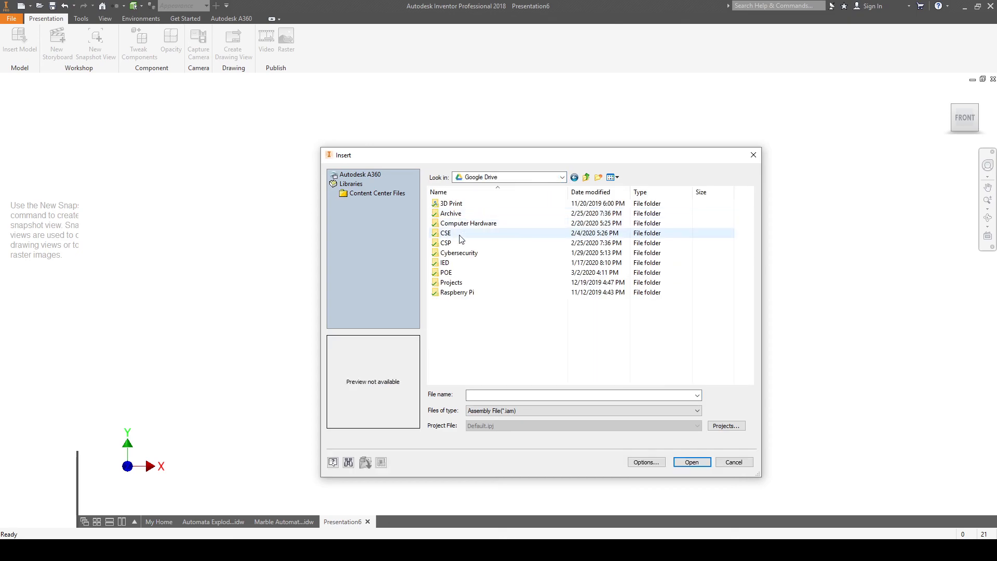
pyautogui.doubleClick(450, 282)
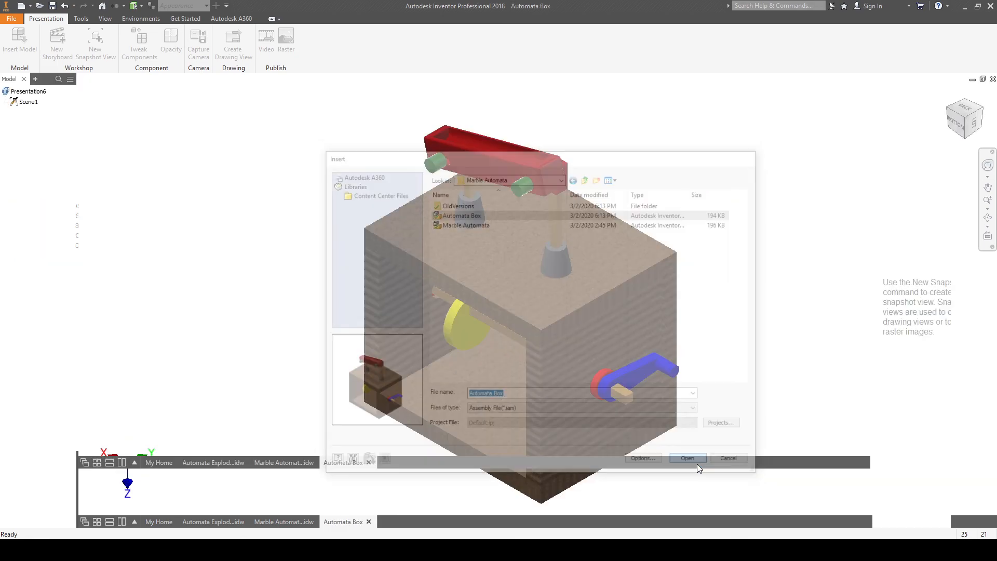
pyautogui.click(688, 459)
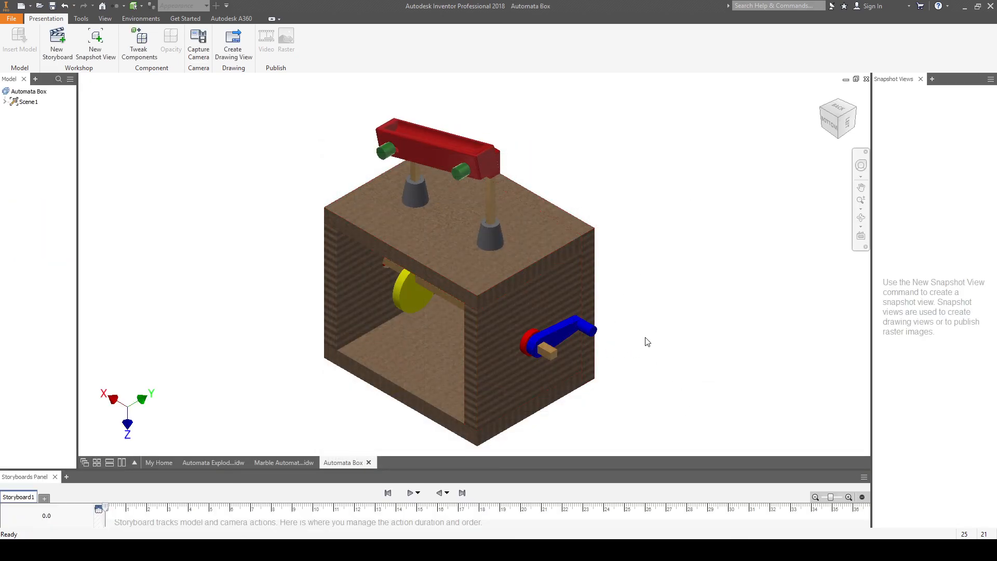
pyautogui.moveTo(647, 342); pyautogui.dragTo(642, 325)
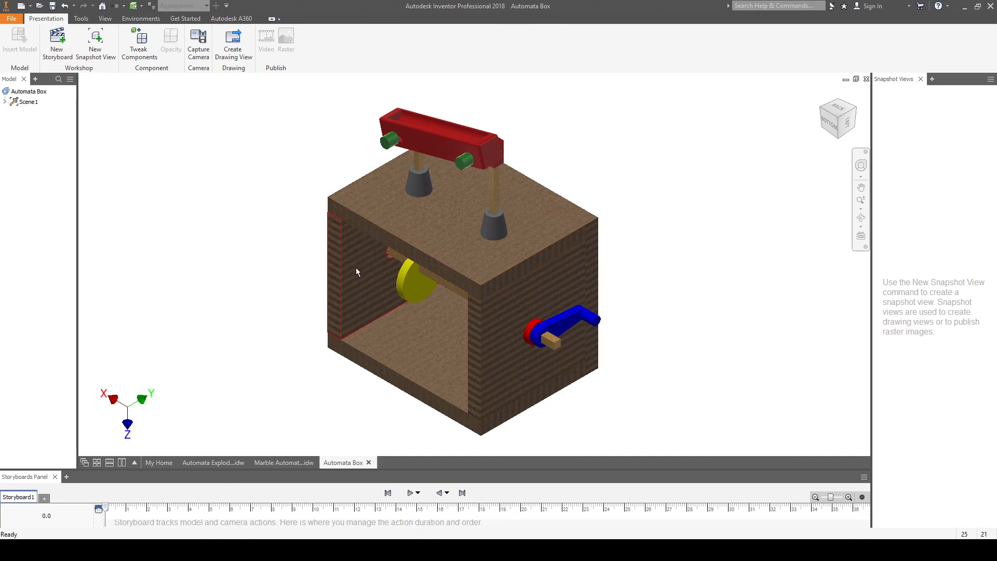
pyautogui.moveTo(365, 287)
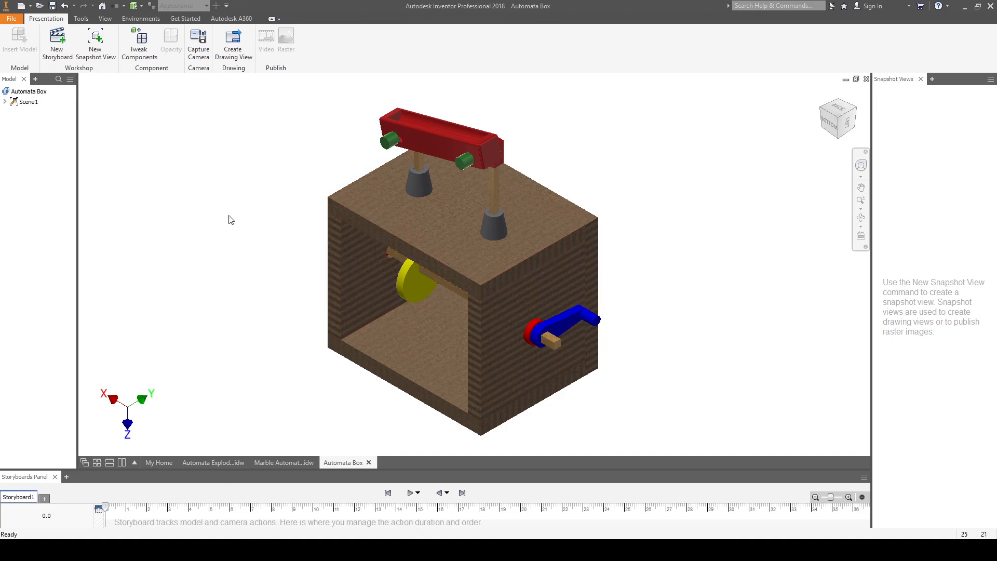
pyautogui.moveTo(598, 415)
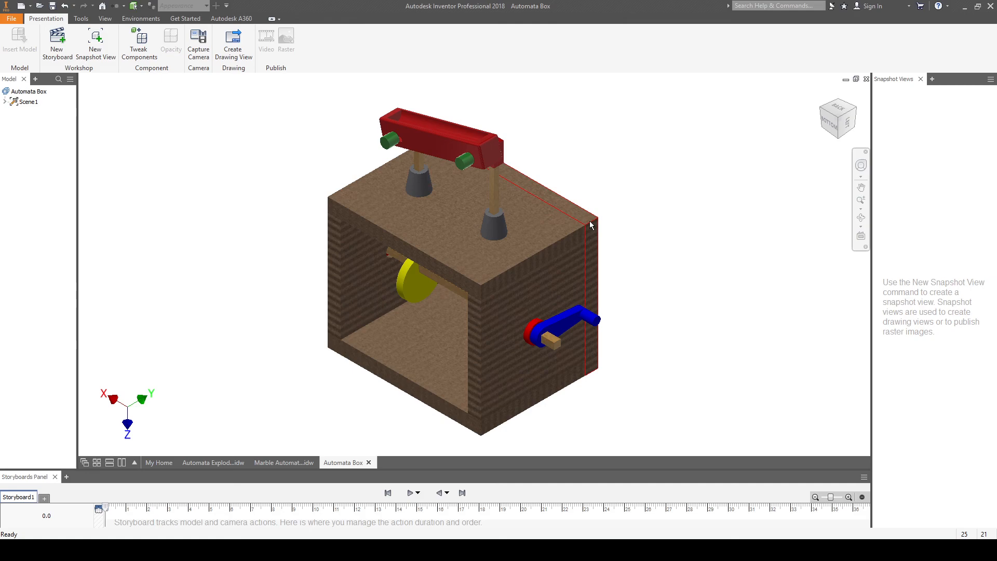
pyautogui.moveTo(636, 213)
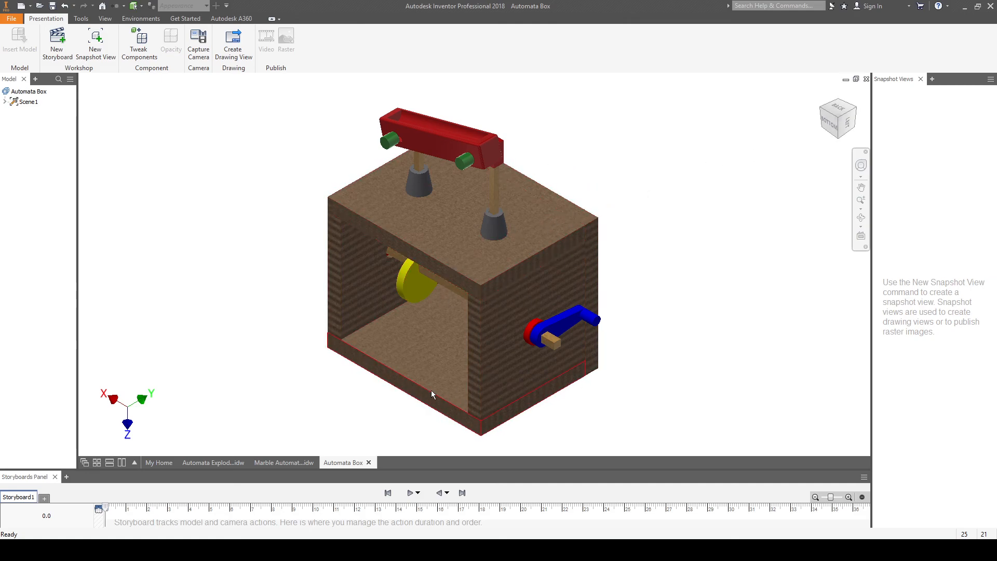
pyautogui.click(283, 463)
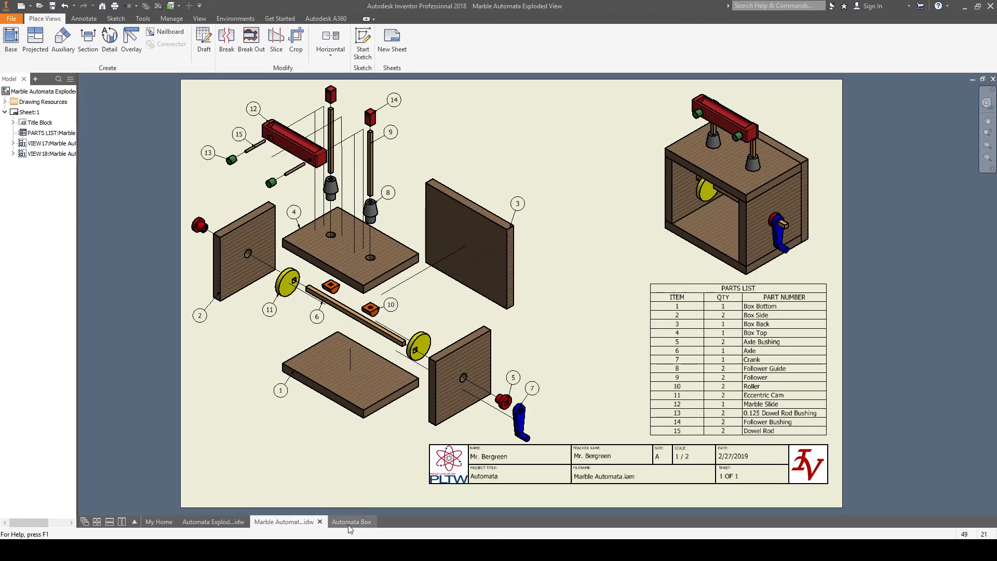
pyautogui.click(351, 521)
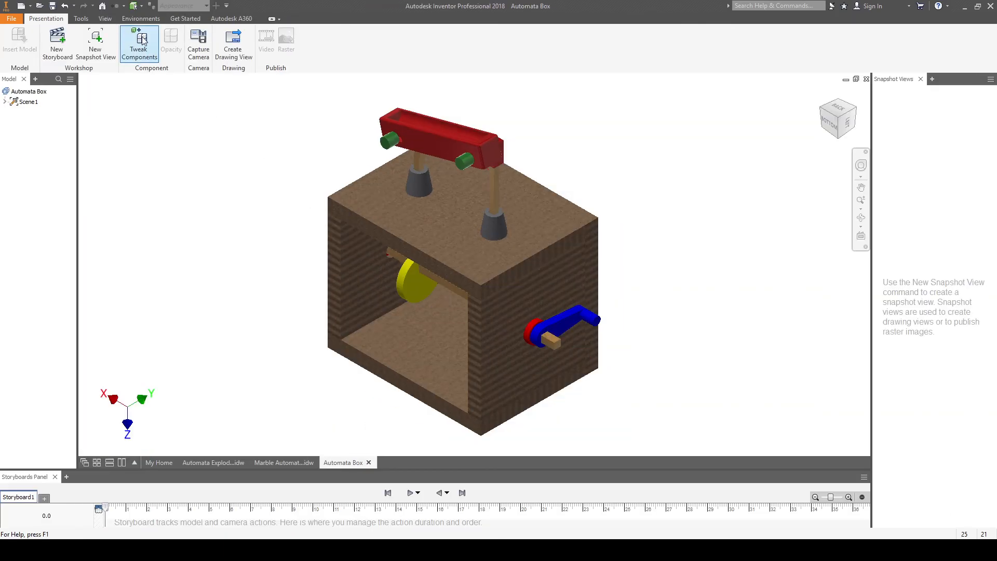
pyautogui.moveTo(138, 43)
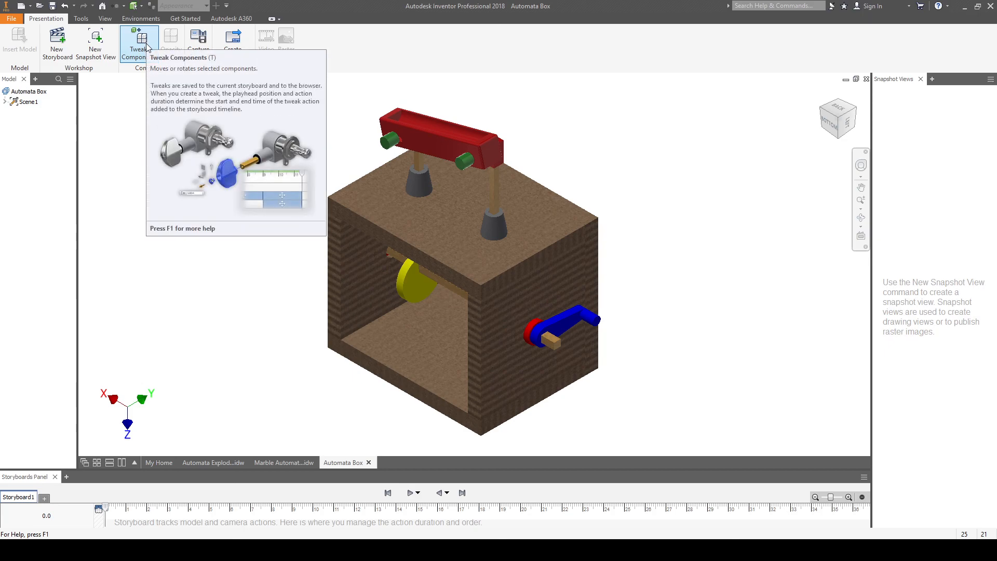
# - Tweak Box Bottom downward along Z so it drops below the box
pyautogui.click(139, 43)
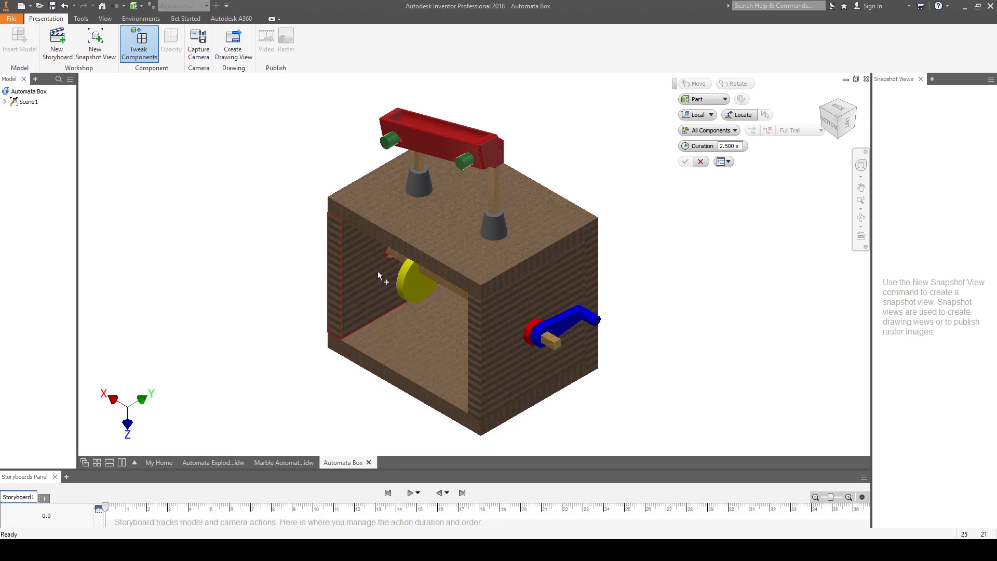
pyautogui.moveTo(368, 285)
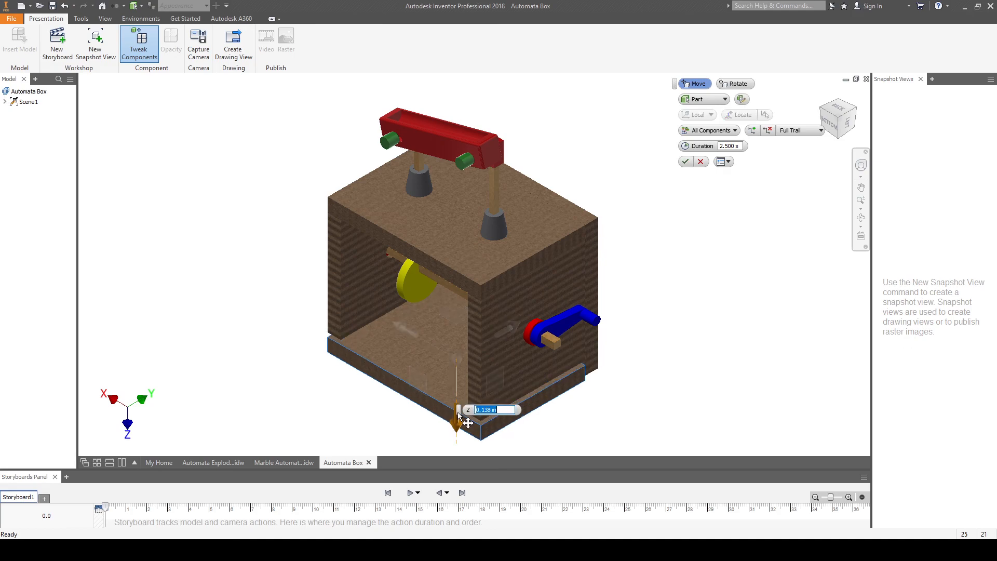
pyautogui.moveTo(458, 420); pyautogui.dragTo(457, 445)
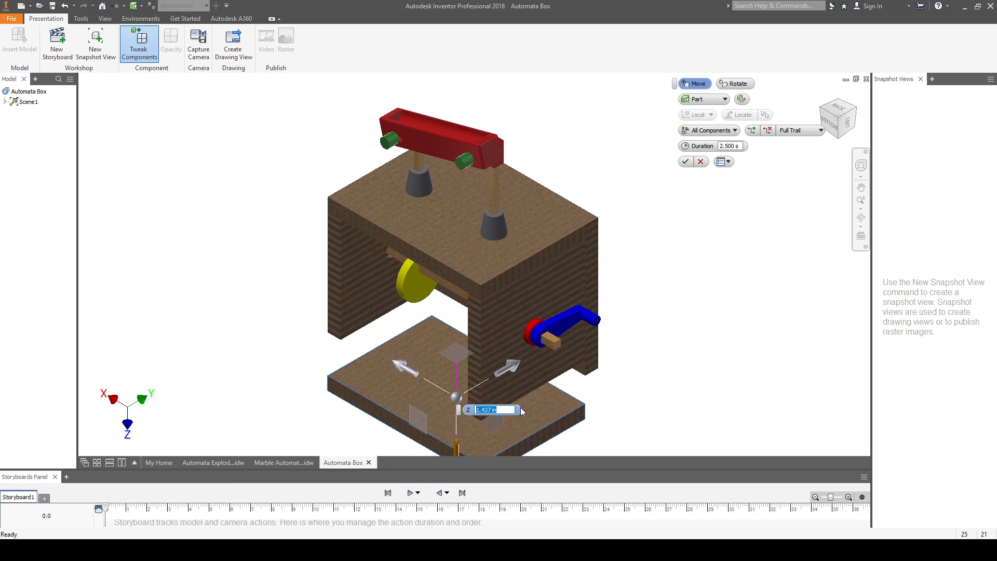
pyautogui.moveTo(559, 399)
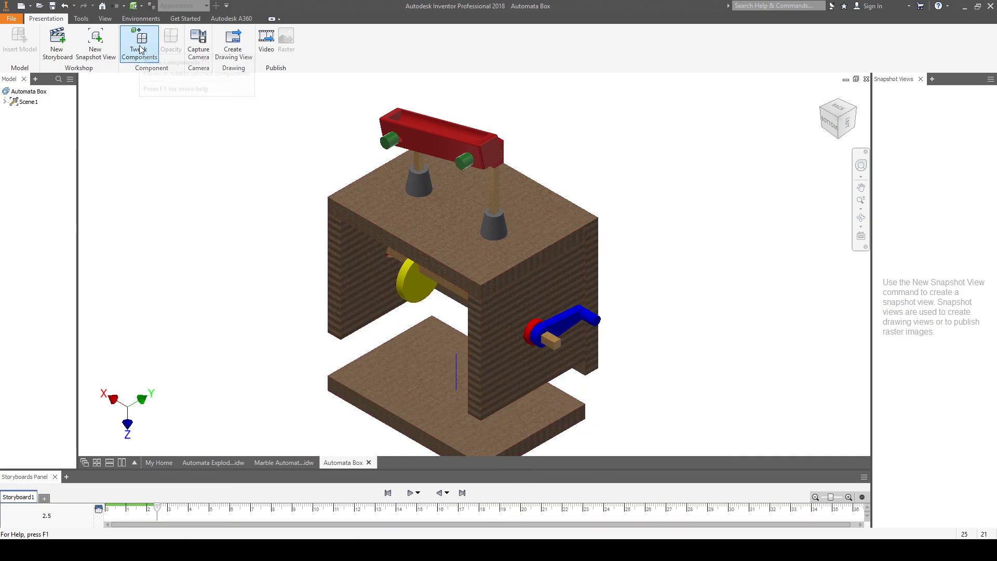
# - Tweak the crank-side Box Side outward from the box and confirm the move
pyautogui.click(139, 44)
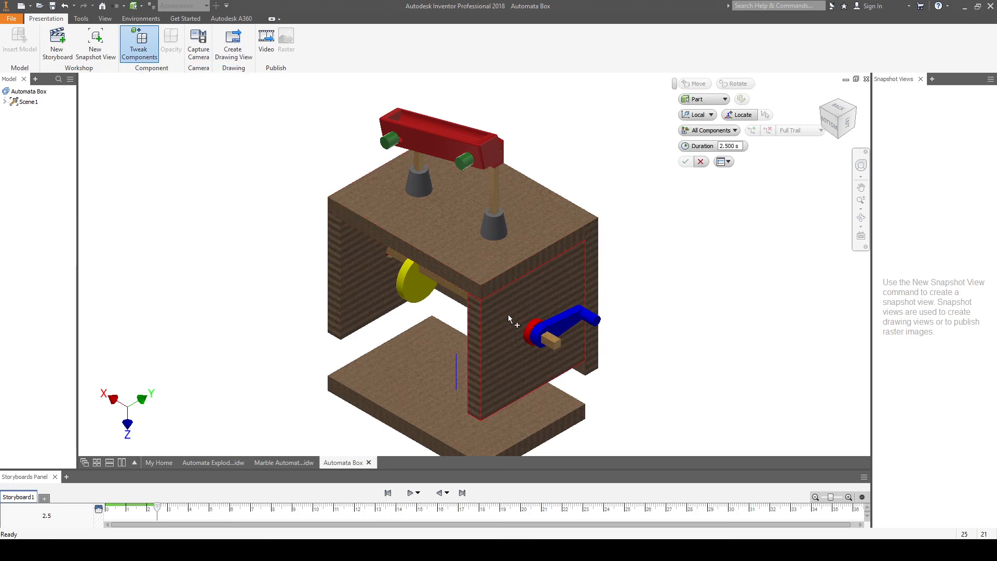
pyautogui.click(695, 83)
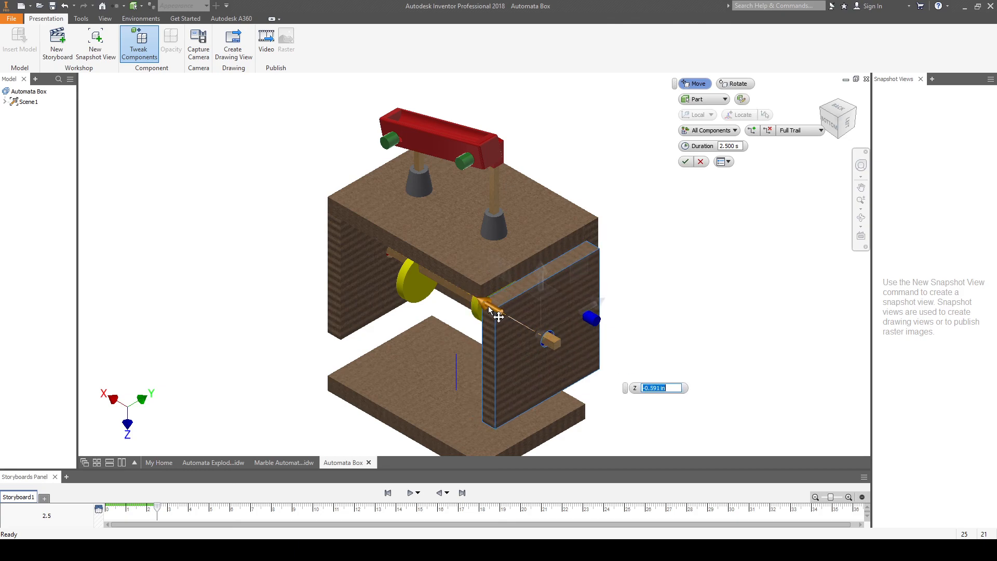
pyautogui.moveTo(495, 311); pyautogui.dragTo(534, 342)
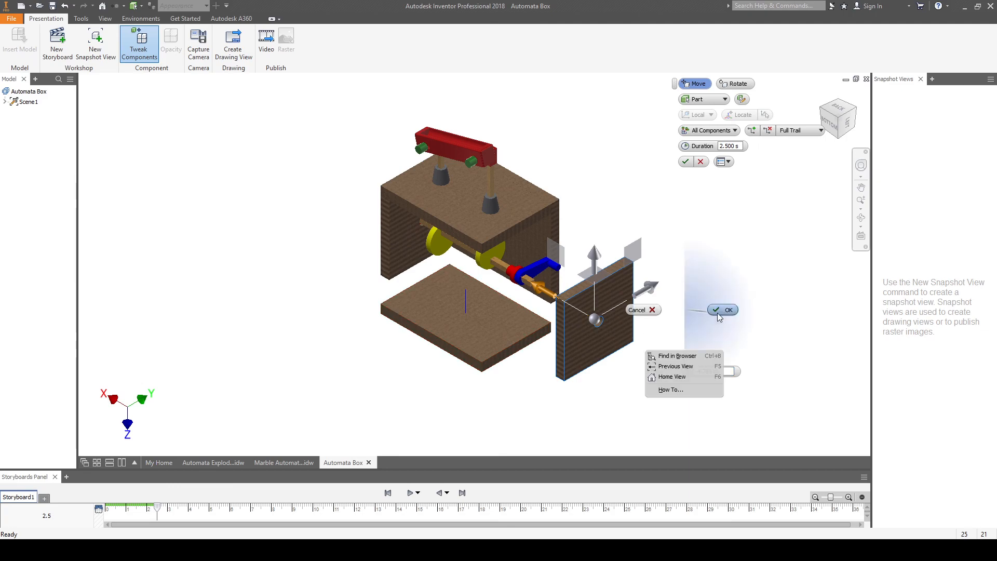
pyautogui.click(723, 310)
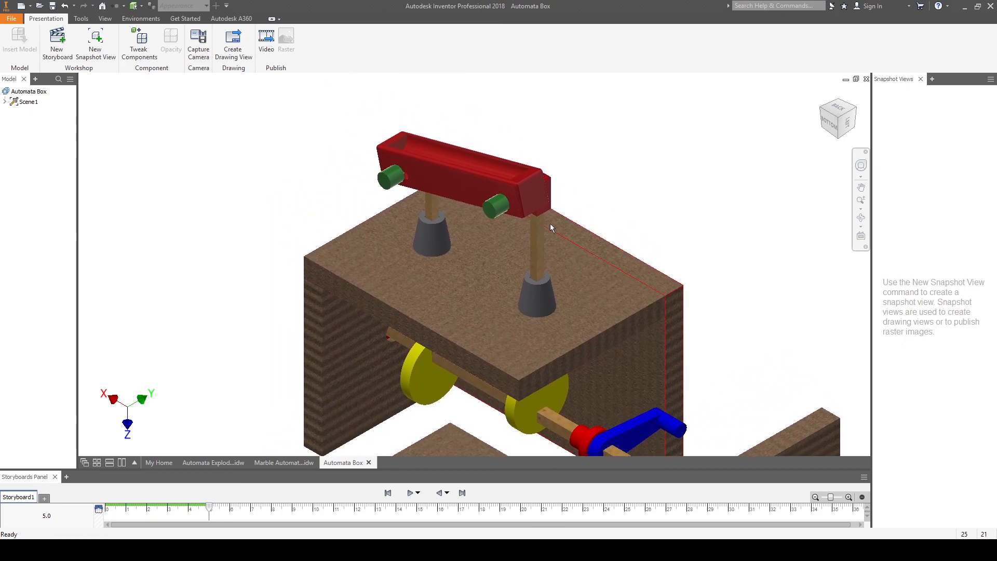
# - Tweak the two cone-shaped bushings upward along Y well above the red slide and confirm the move
pyautogui.click(434, 237)
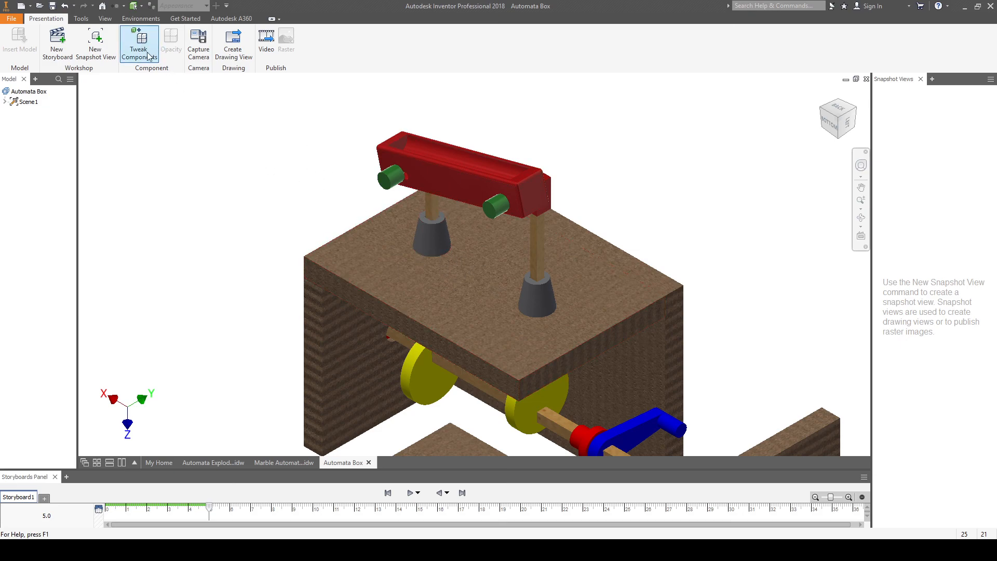
pyautogui.click(138, 42)
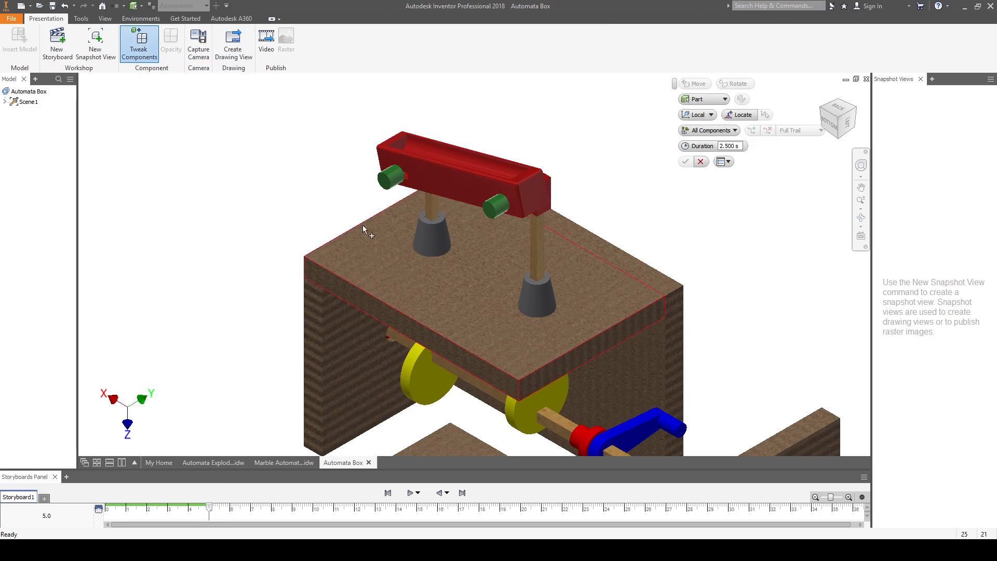
pyautogui.click(429, 239)
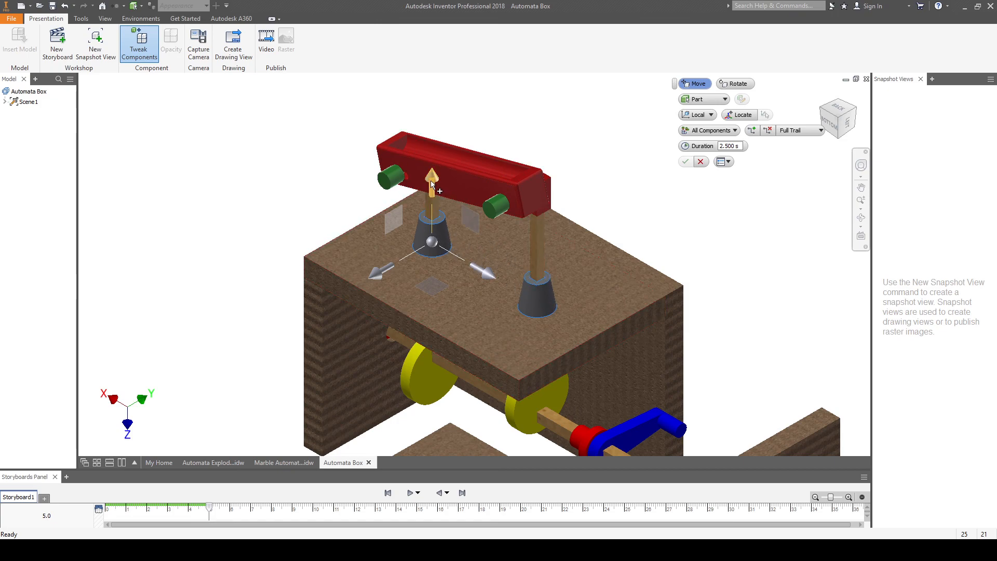
pyautogui.moveTo(433, 172); pyautogui.dragTo(433, 87)
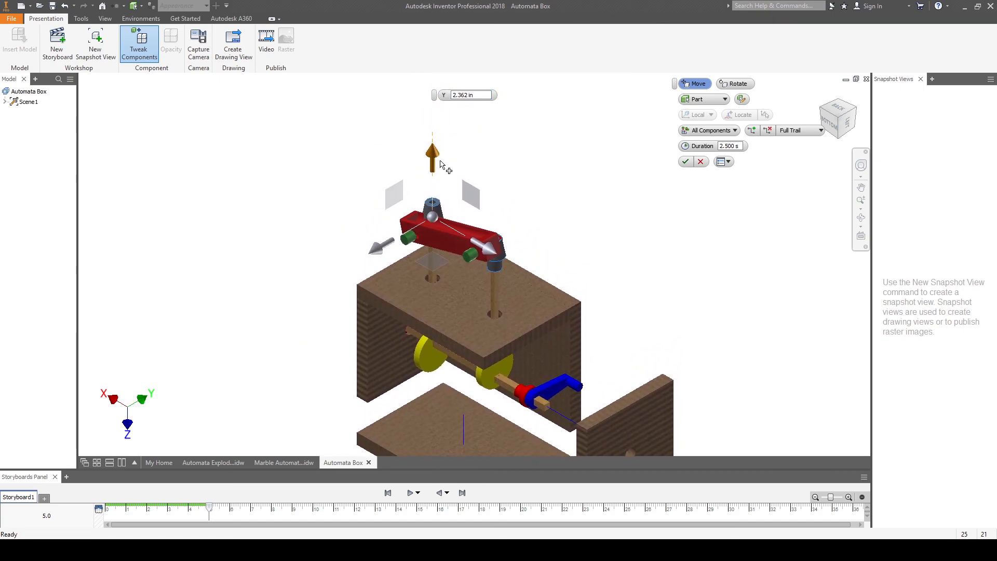
pyautogui.moveTo(432, 153); pyautogui.dragTo(432, 101)
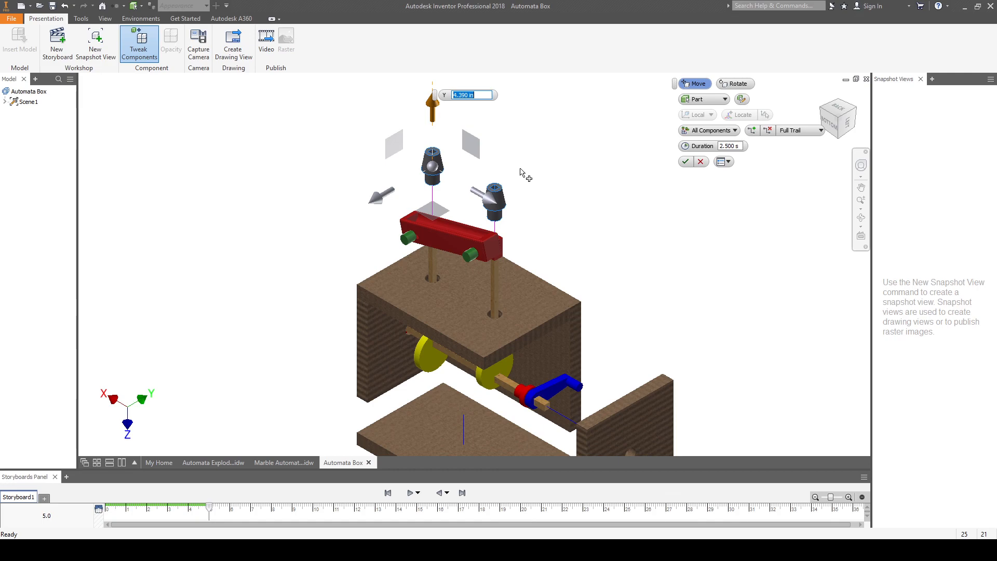
pyautogui.rightClick(528, 178)
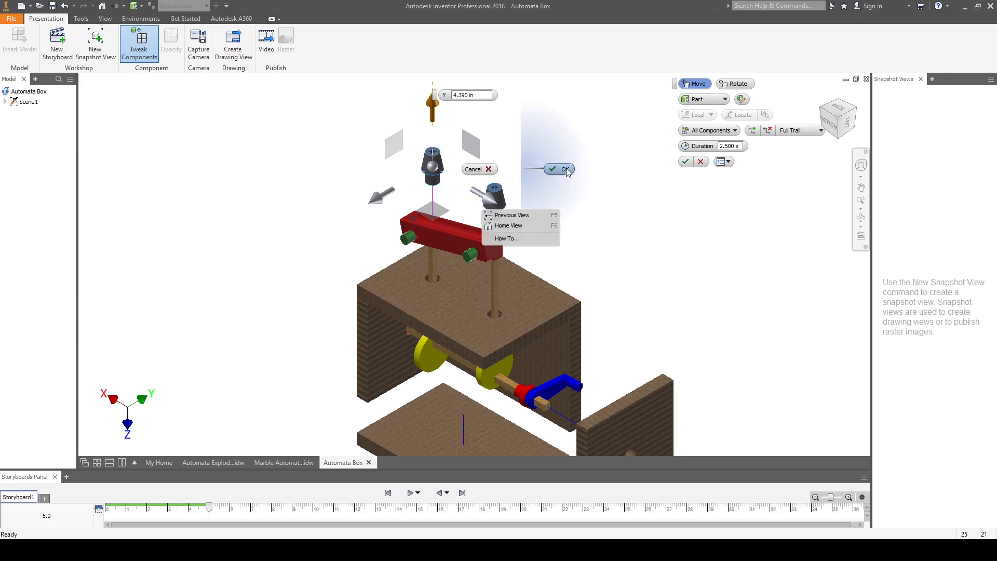
pyautogui.click(559, 168)
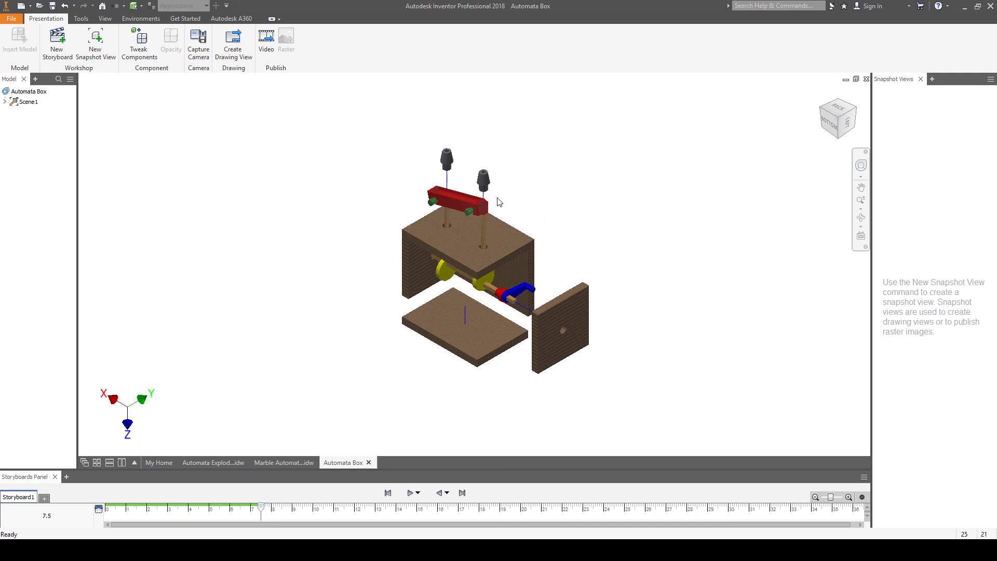
# - Save the presentation and switch to the Automata Exploded View Template drawing
pyautogui.click(10, 18)
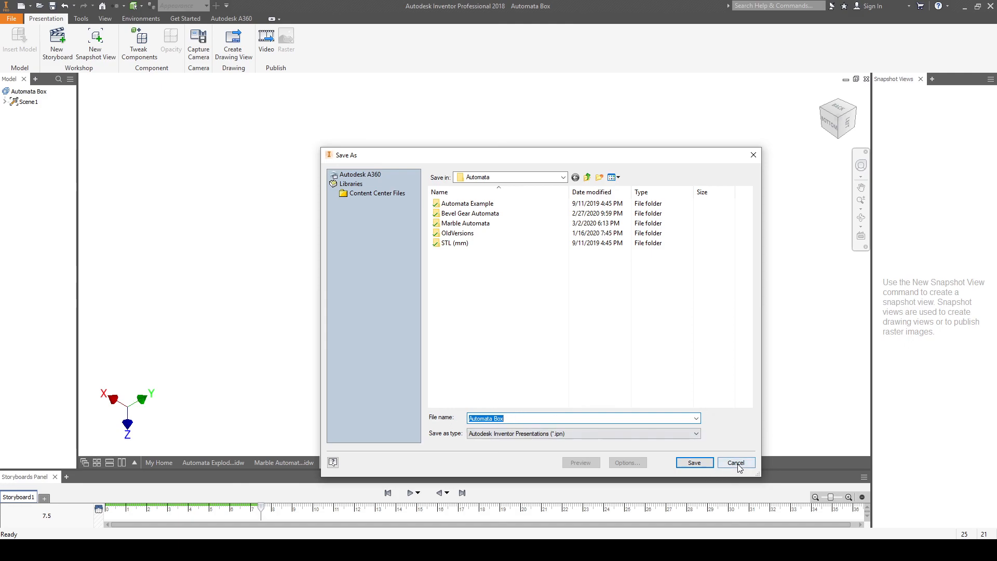
pyautogui.click(735, 462)
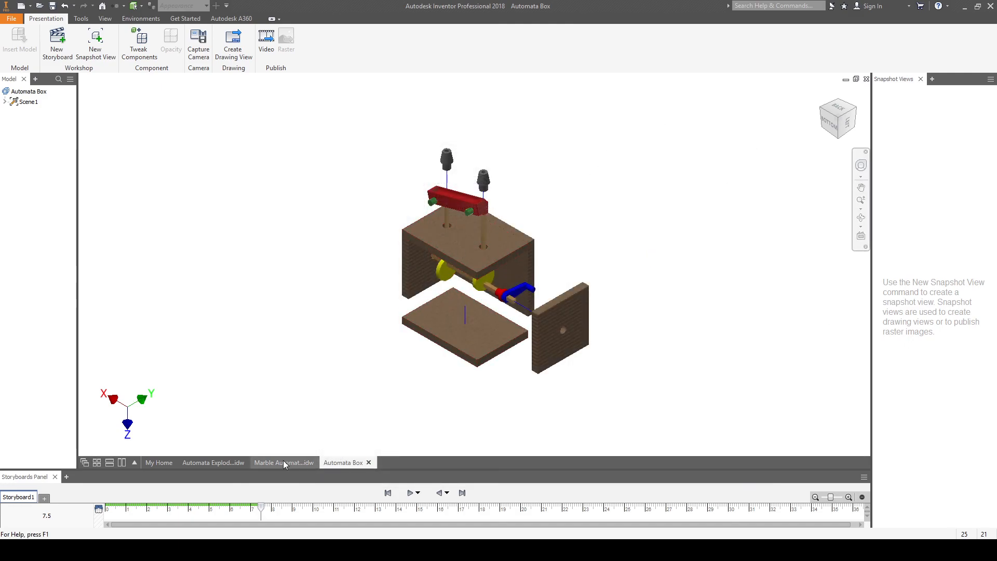
pyautogui.click(213, 462)
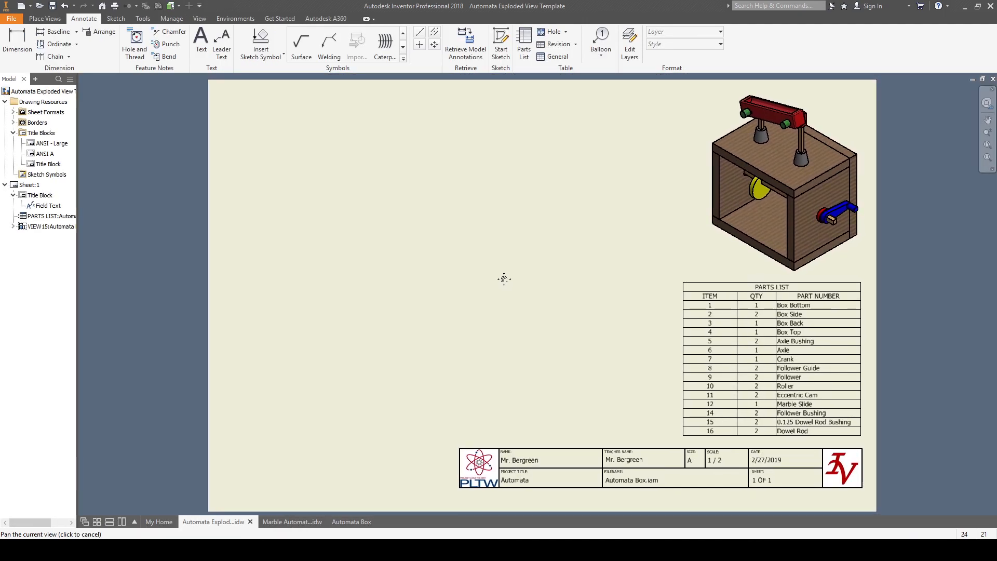
# - Start a new base view, accepting the automatic snapshot view warning
pyautogui.click(44, 18)
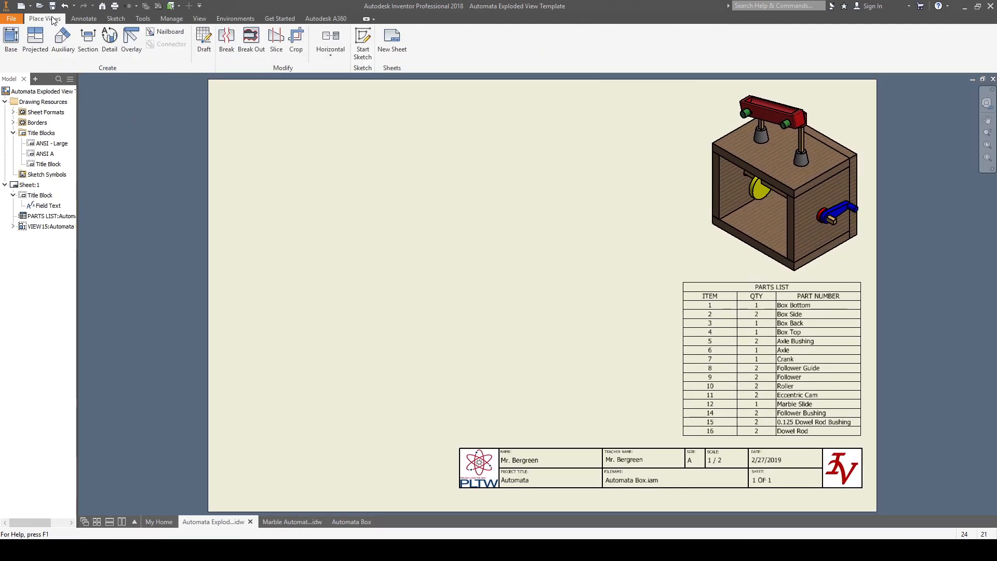
pyautogui.moveTo(10, 38)
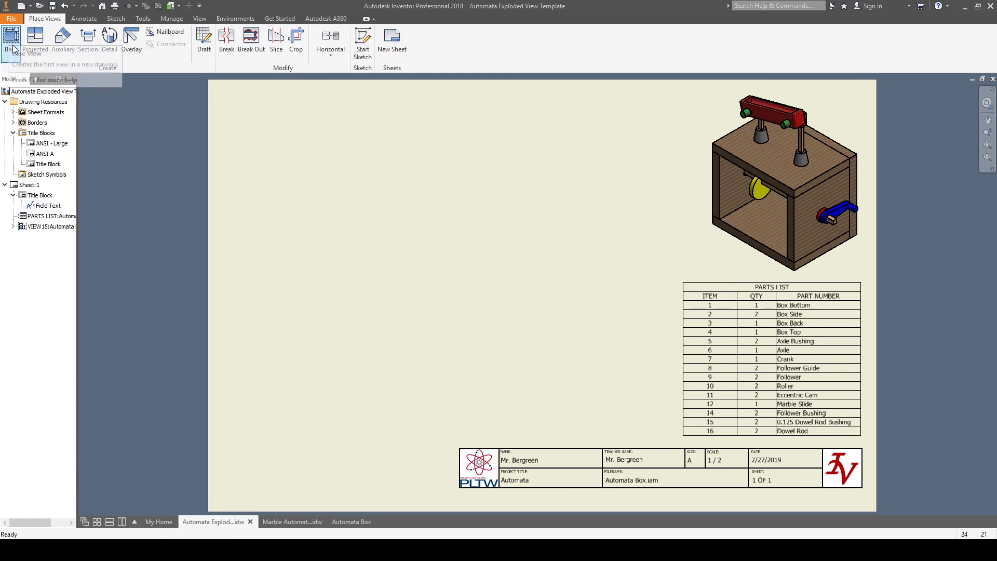
pyautogui.click(11, 39)
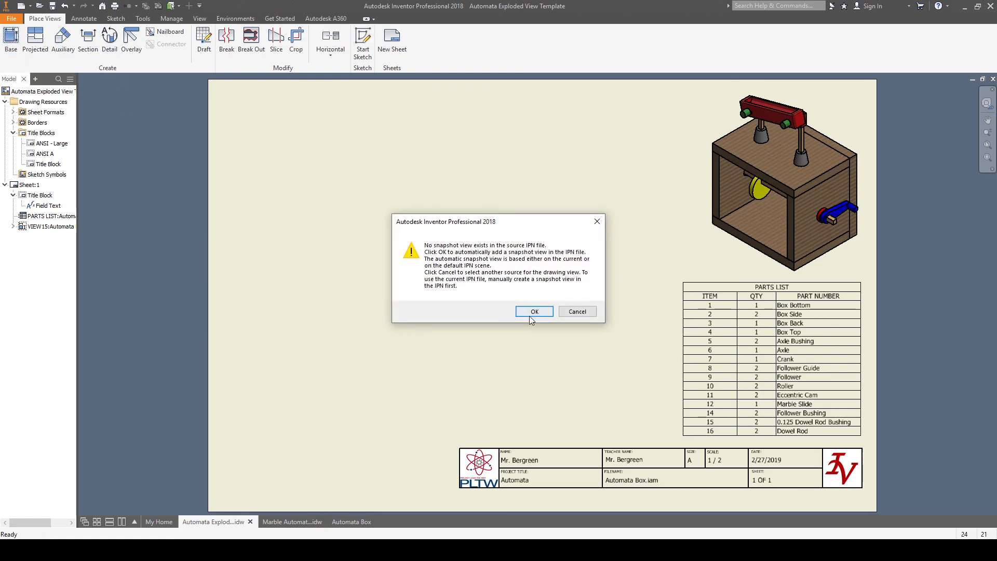
pyautogui.click(534, 311)
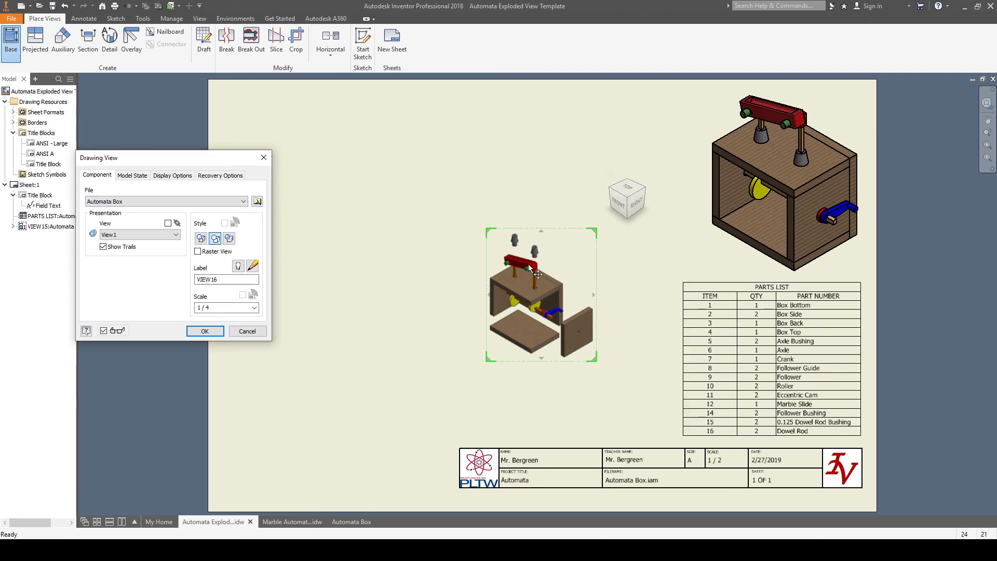
# - Browse to and choose Marble Automata .ipn as the view's source file
pyautogui.click(257, 201)
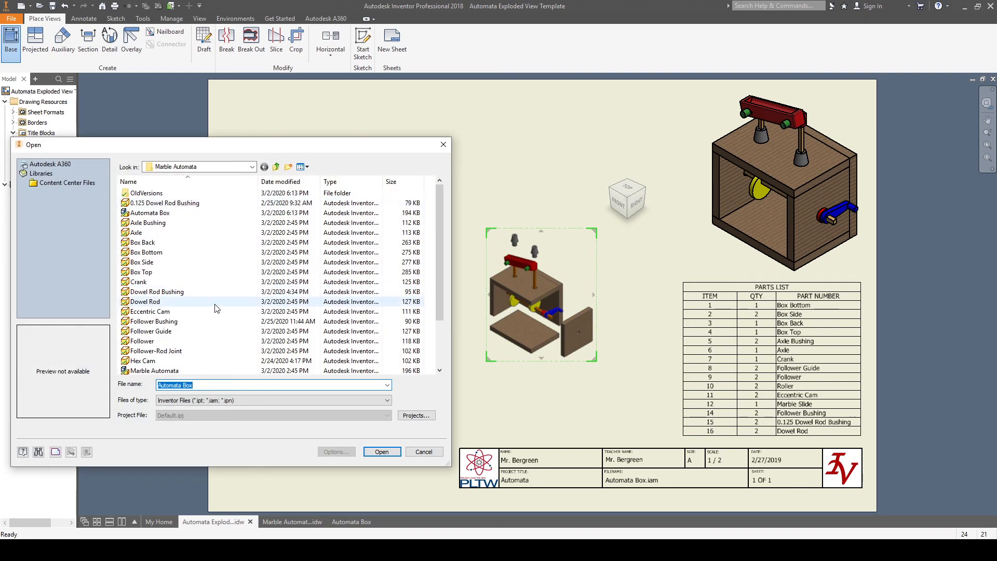
pyautogui.click(154, 351)
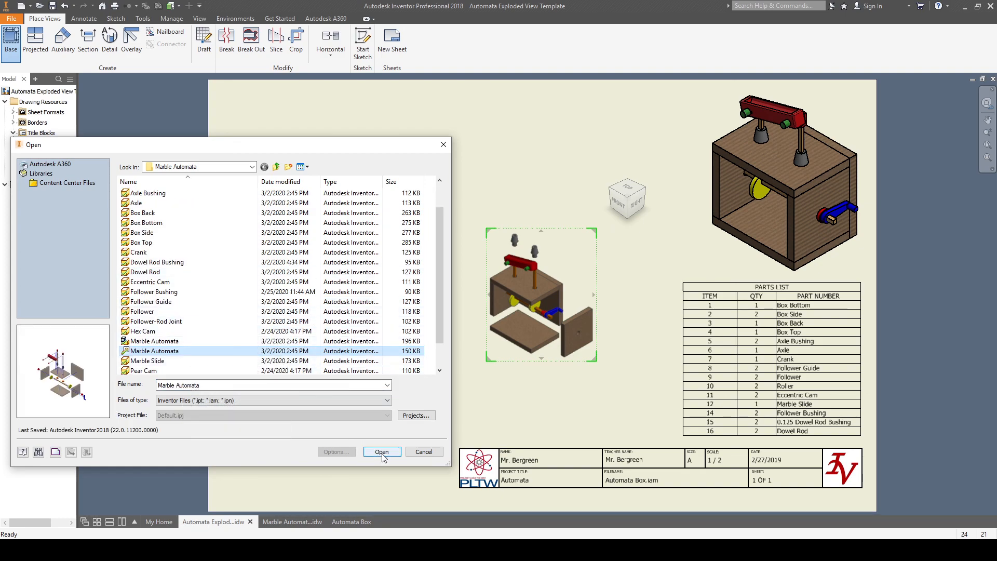
pyautogui.click(382, 451)
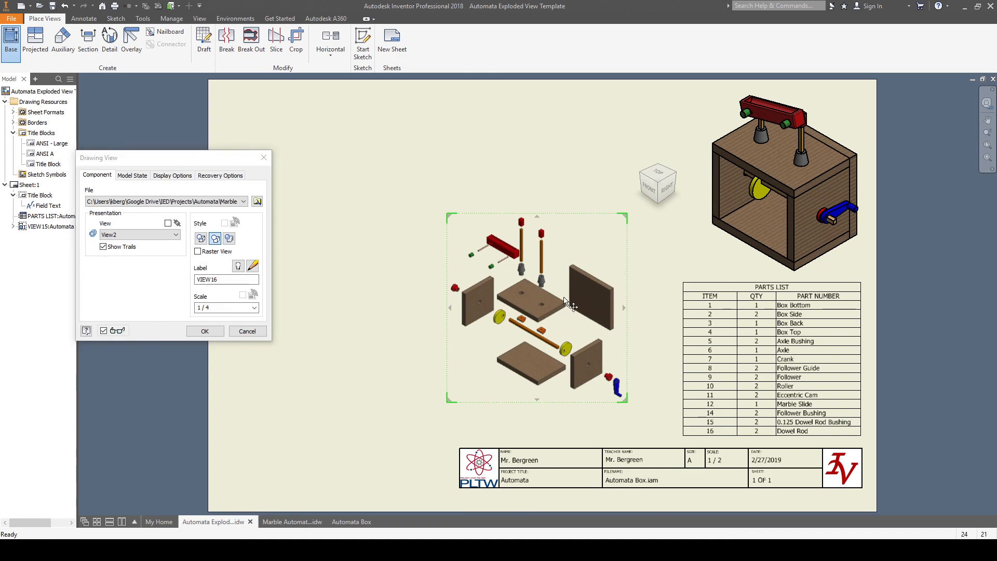
# - Position the exploded view at the sheet's upper left and place it at 1/2 scale
pyautogui.moveTo(536, 308); pyautogui.dragTo(367, 237)
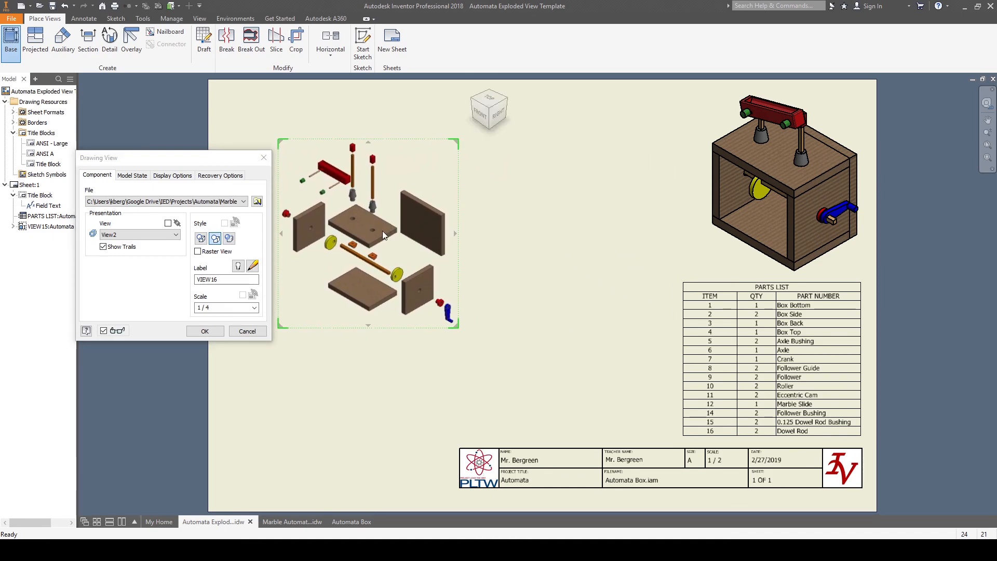
pyautogui.click(255, 307)
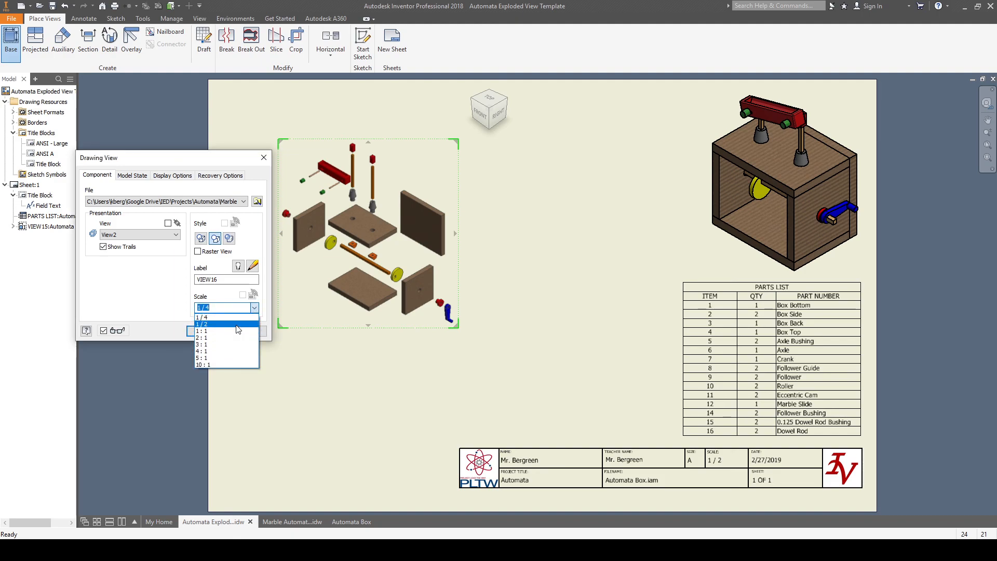
pyautogui.click(204, 324)
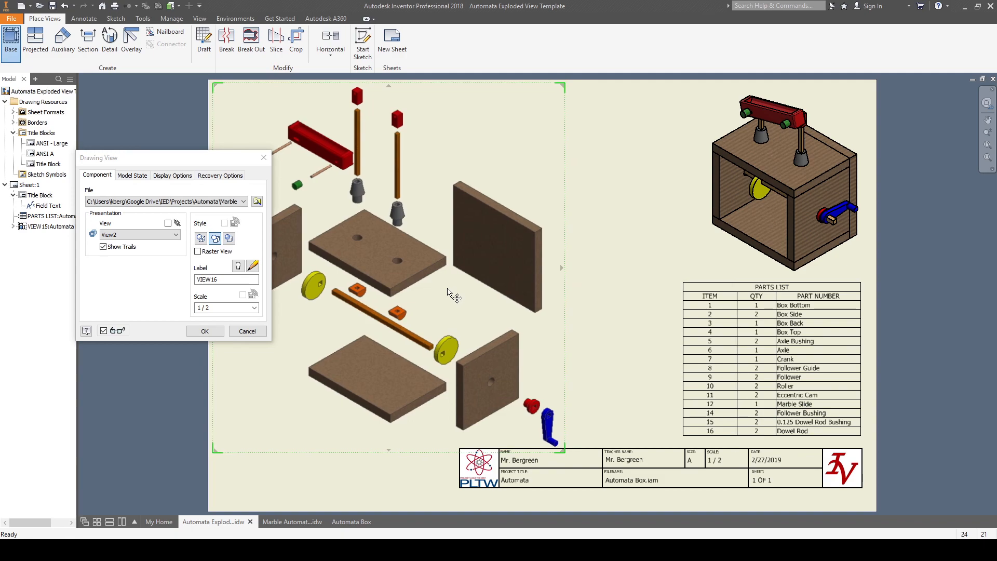
pyautogui.click(205, 332)
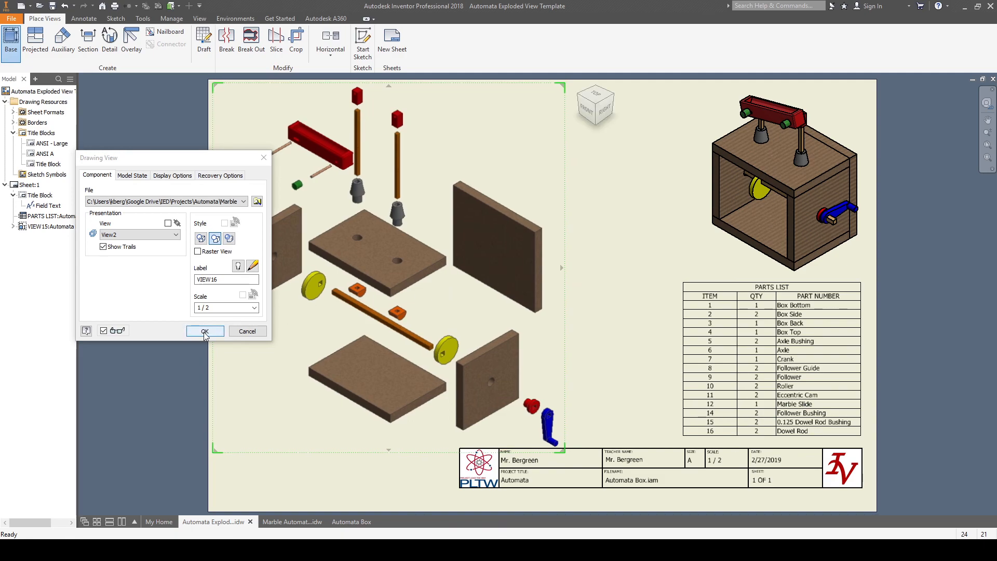
pyautogui.click(204, 331)
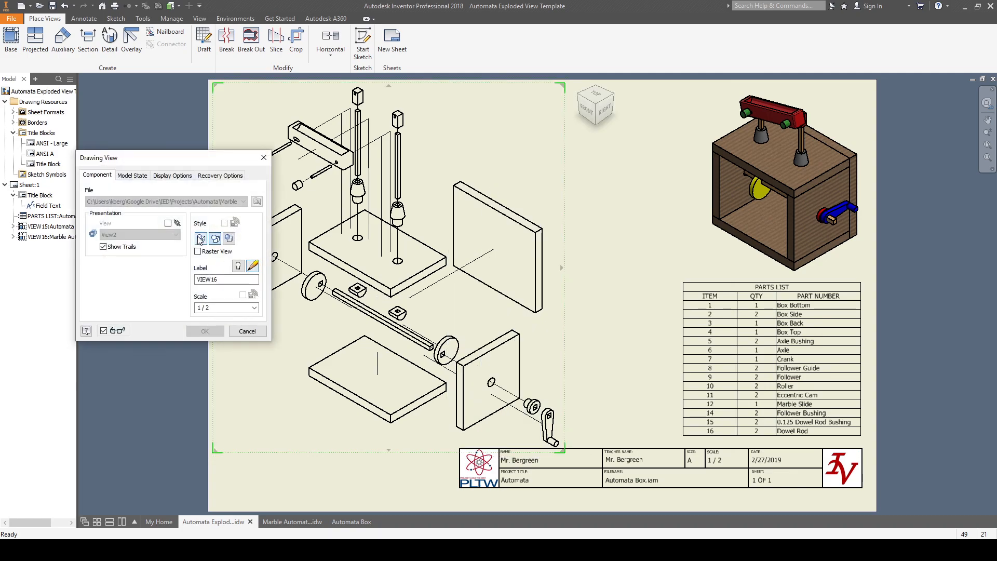
pyautogui.click(205, 330)
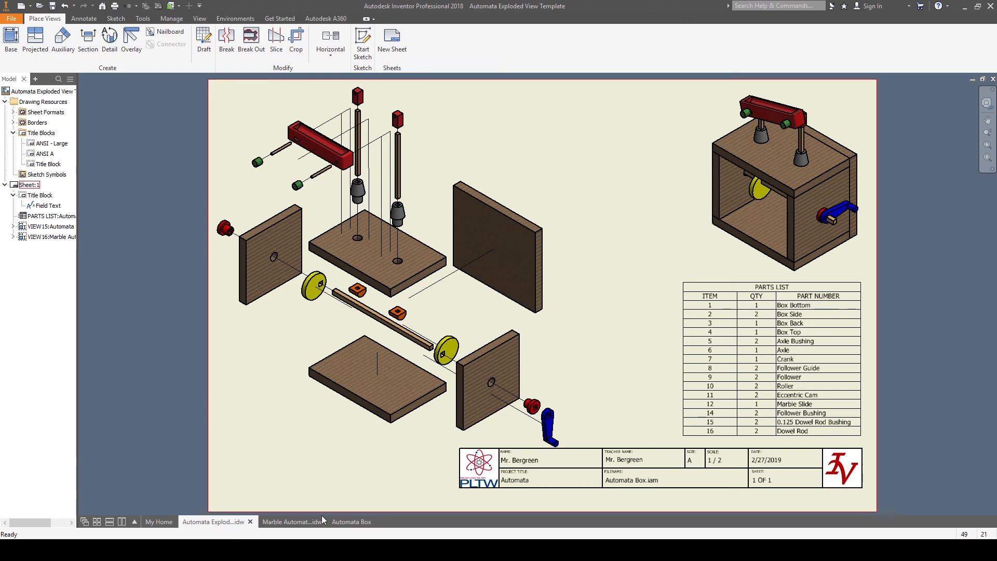
# - Switch to the finished Marble Automata drawing
pyautogui.click(289, 522)
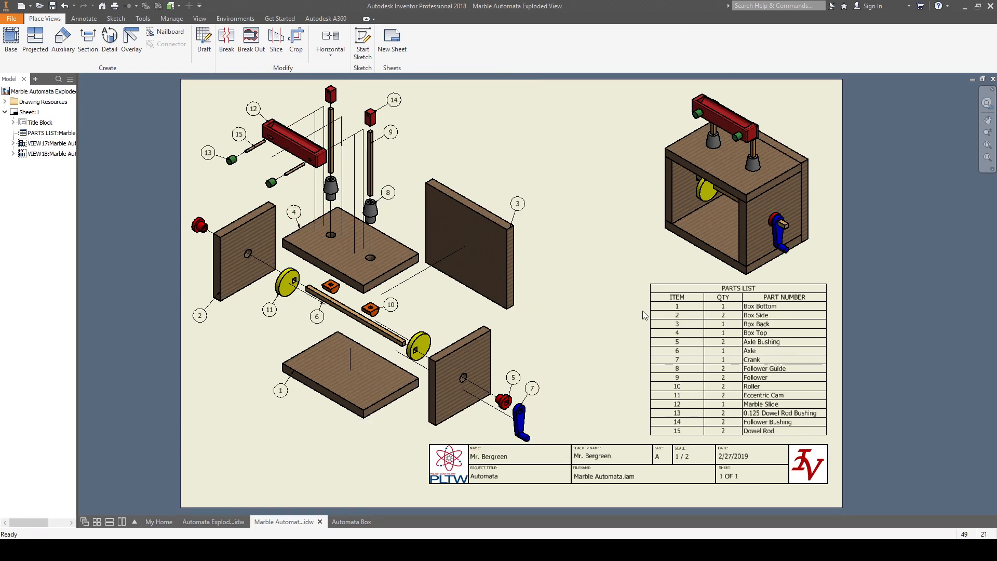
# - Return to the Automata Exploded View Template drawing and bring up the Annotate tools
pyautogui.click(738, 306)
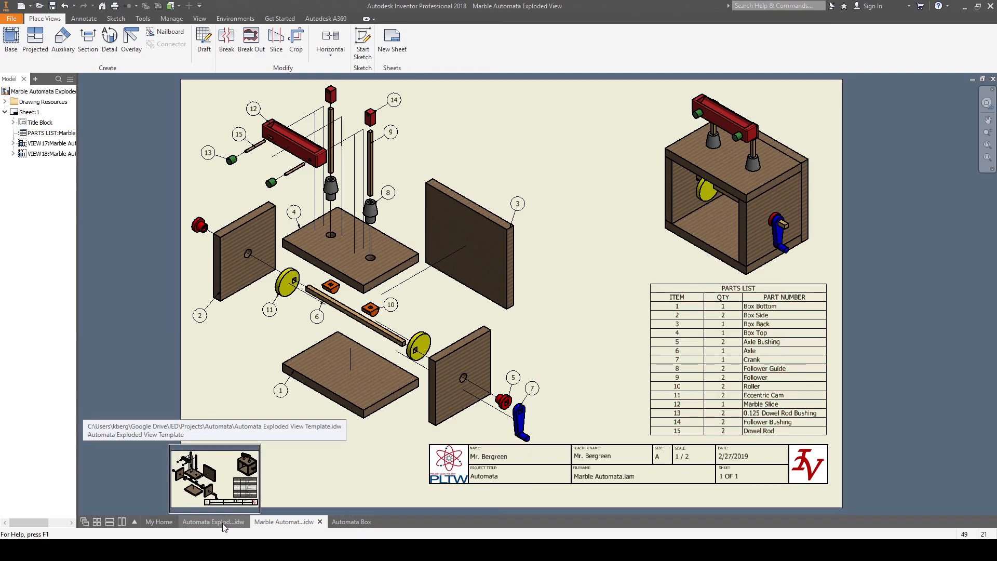
pyautogui.click(213, 521)
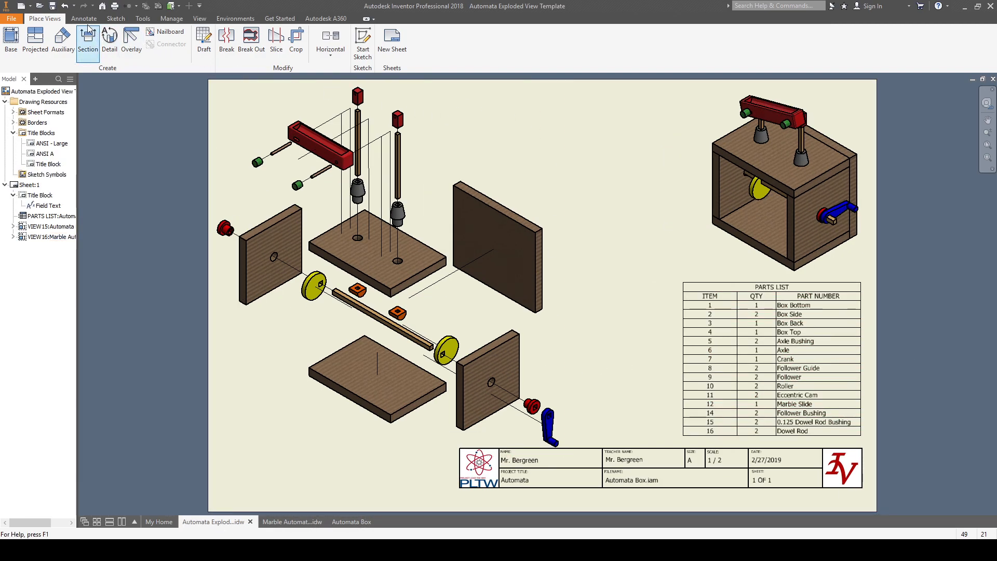
pyautogui.click(83, 17)
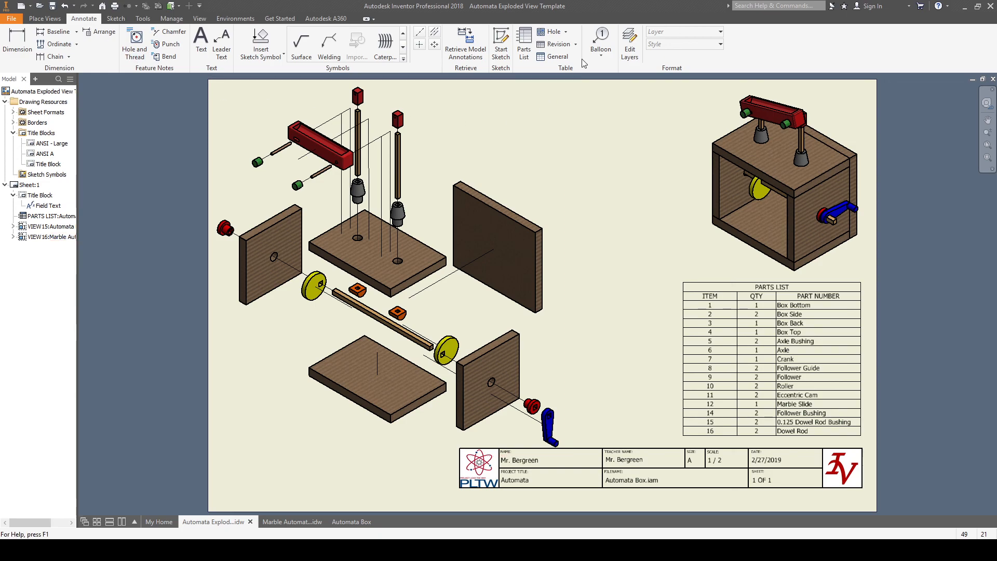
# - Add balloon 14 to the Follower Bushing on the exploded view, accepting the BOM properties
pyautogui.click(600, 38)
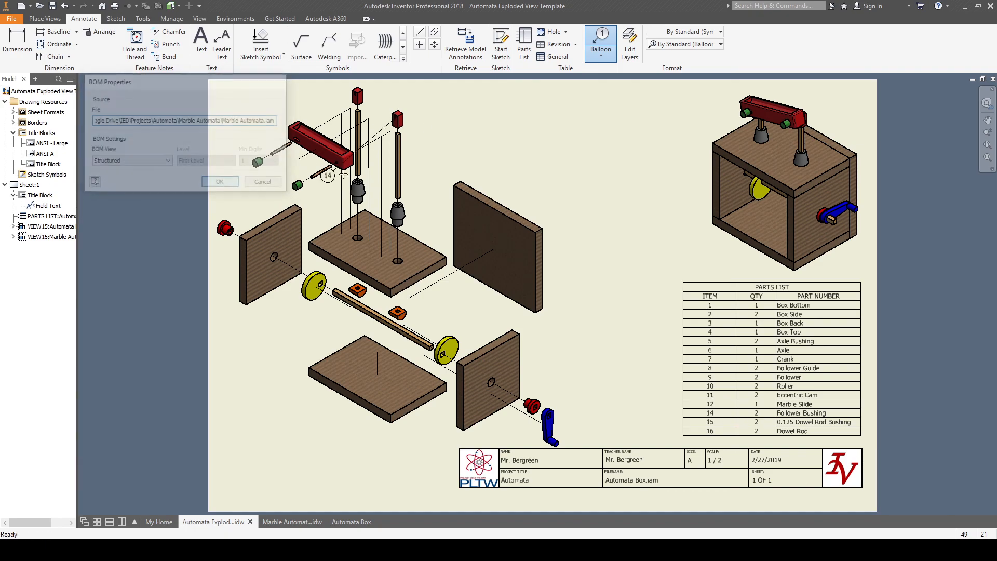
pyautogui.click(219, 180)
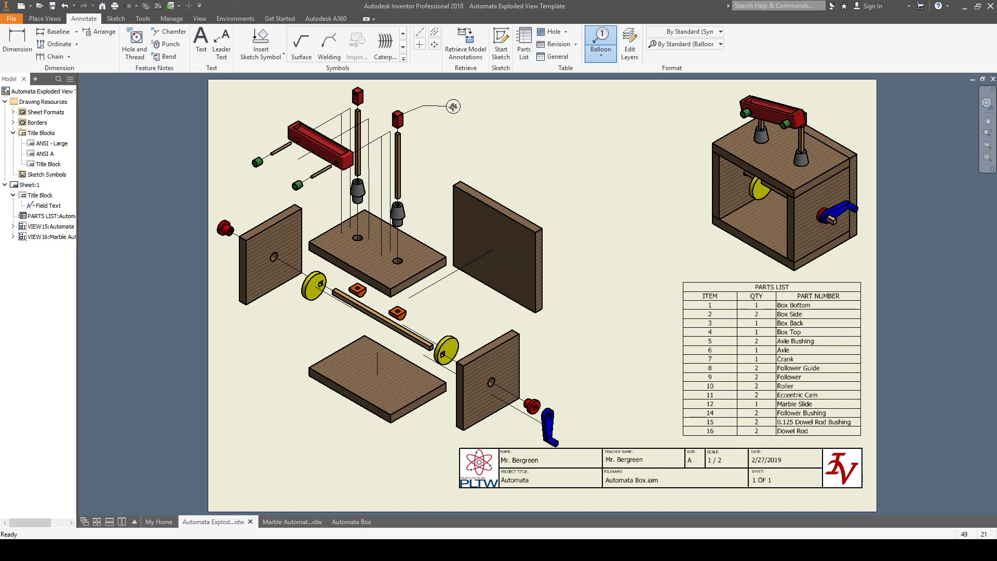
pyautogui.rightClick(452, 106)
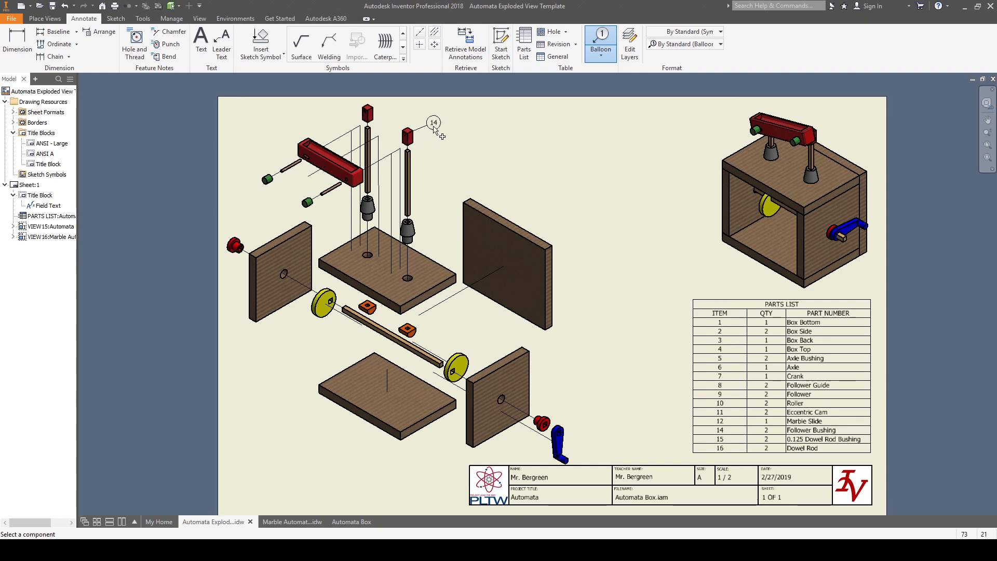
pyautogui.click(331, 159)
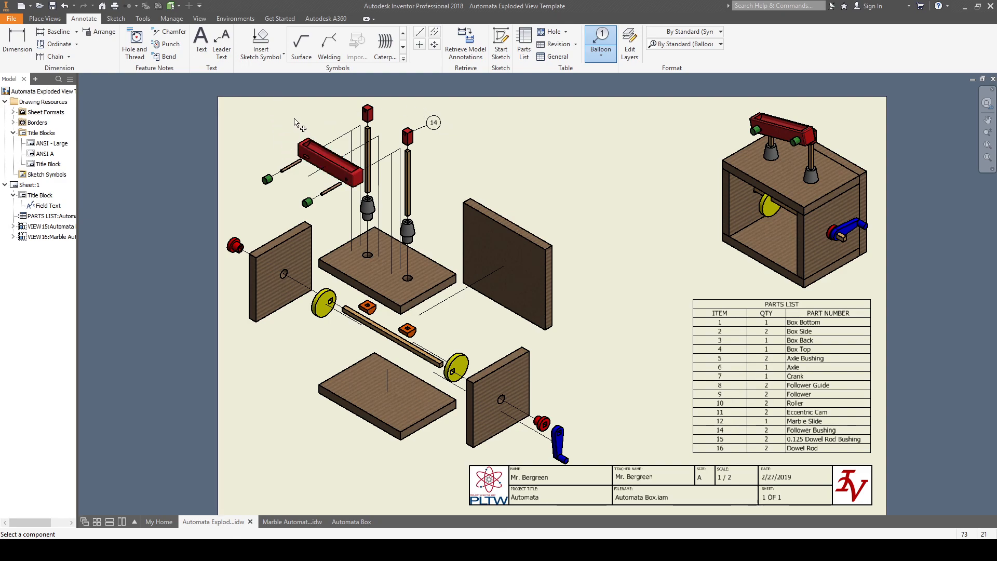
pyautogui.moveTo(274, 125)
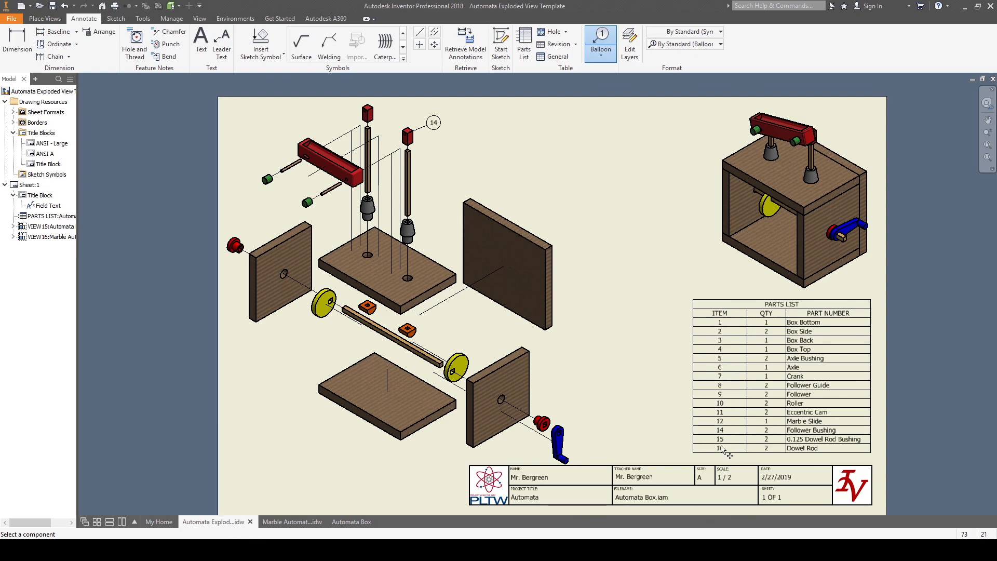
pyautogui.moveTo(681, 347)
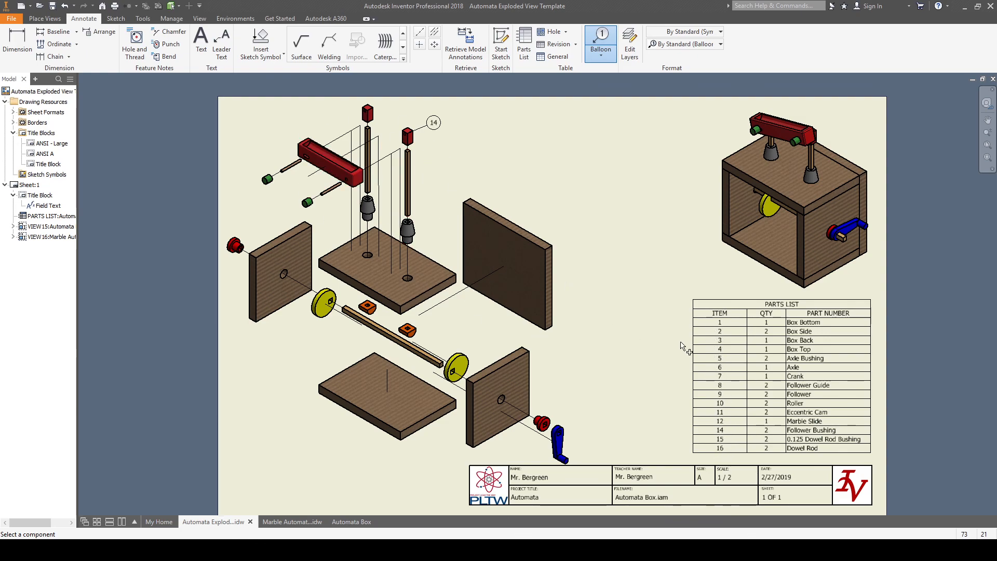
pyautogui.moveTo(569, 220)
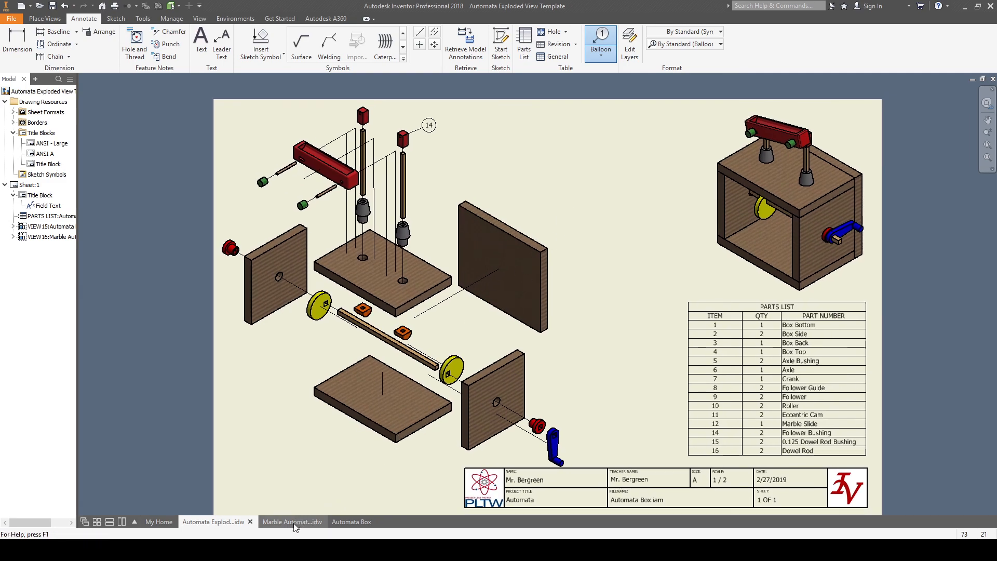
# - Switch to the finished Marble Automata drawing
pyautogui.click(291, 522)
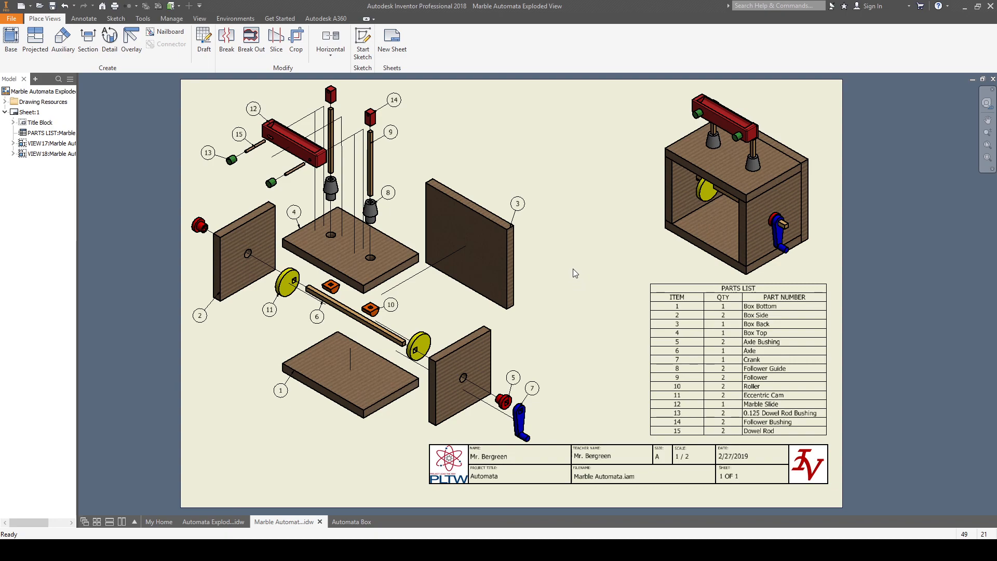